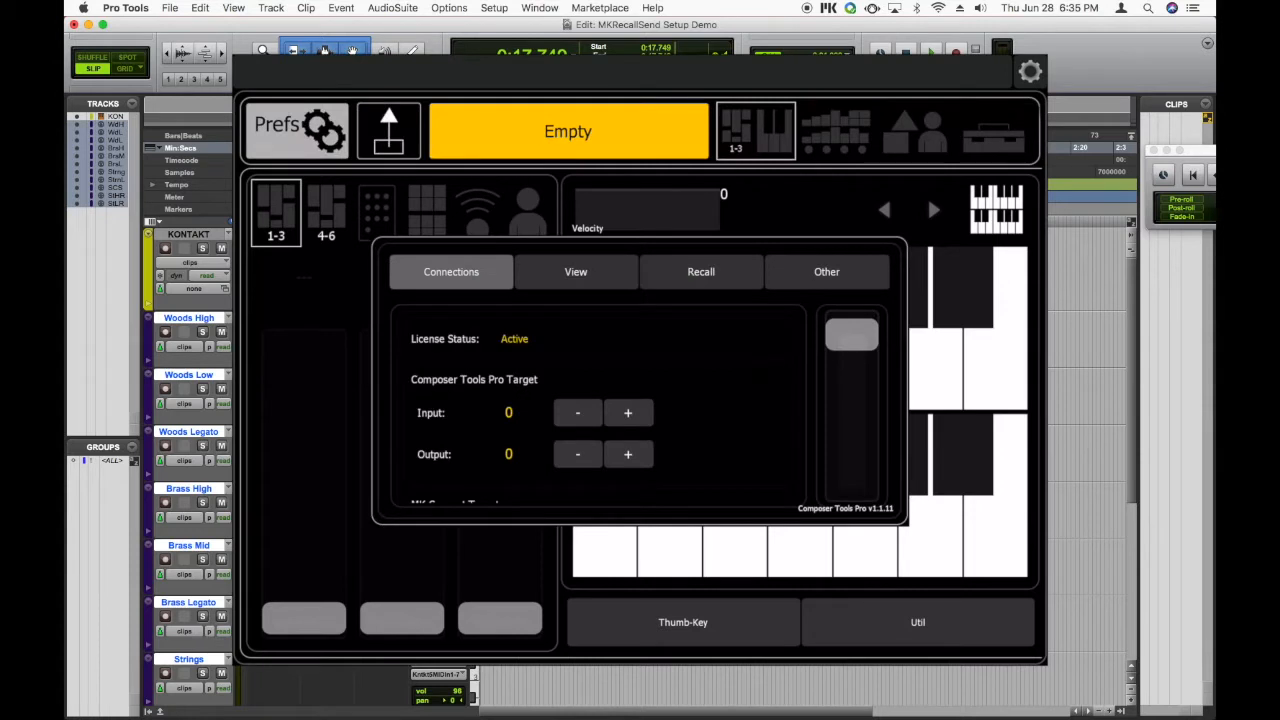
- Lower the Recall Output CC from 127 to 125 in the Recall preferences
left_click(700, 271)
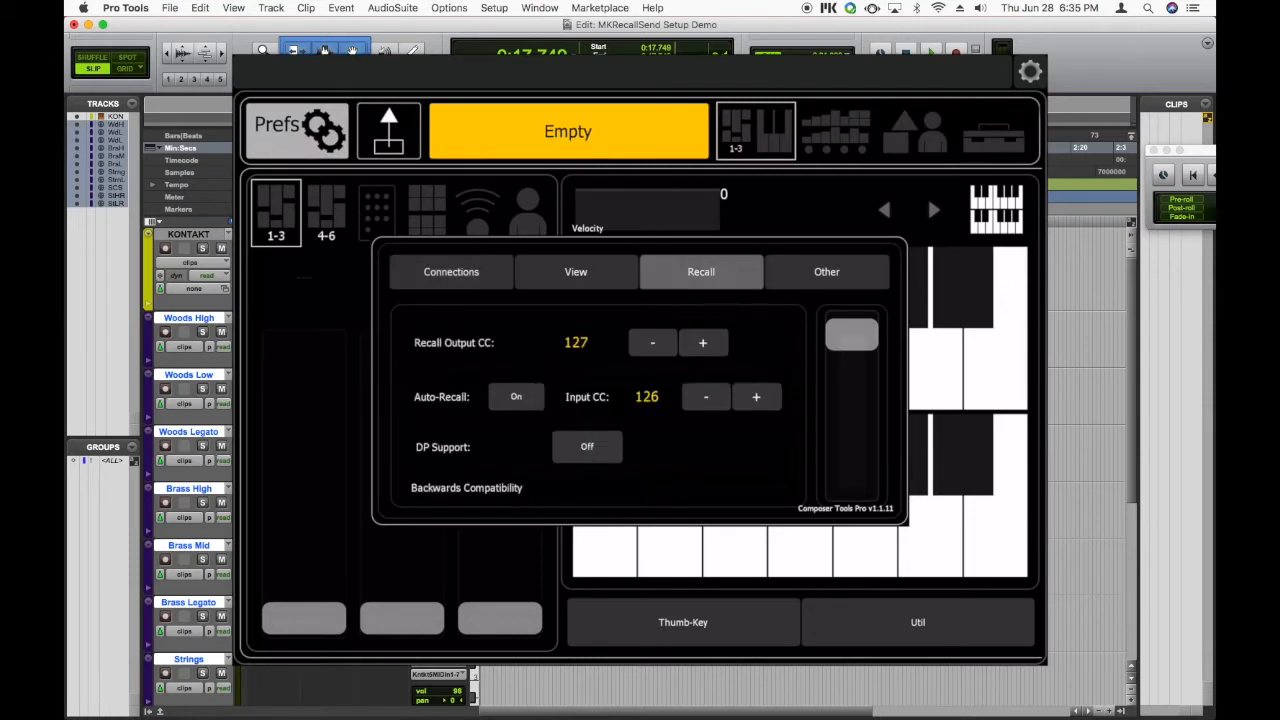
left_click(652, 342)
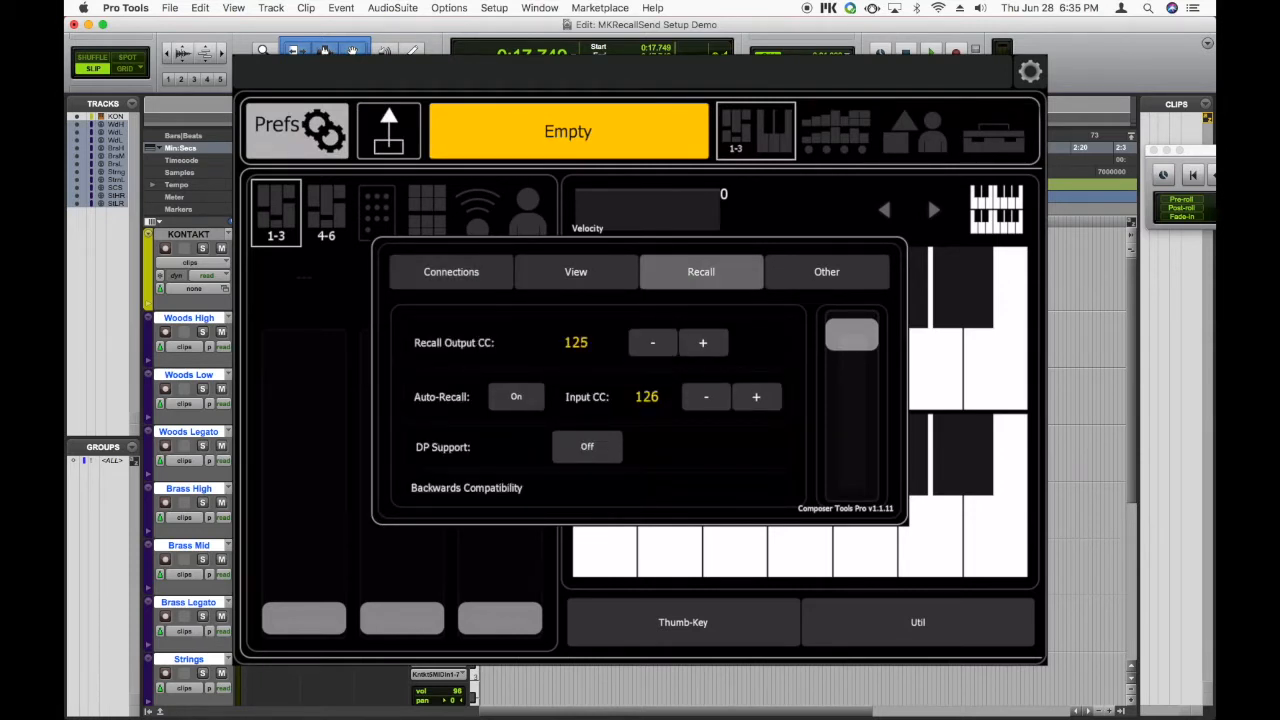
left_click(652, 342)
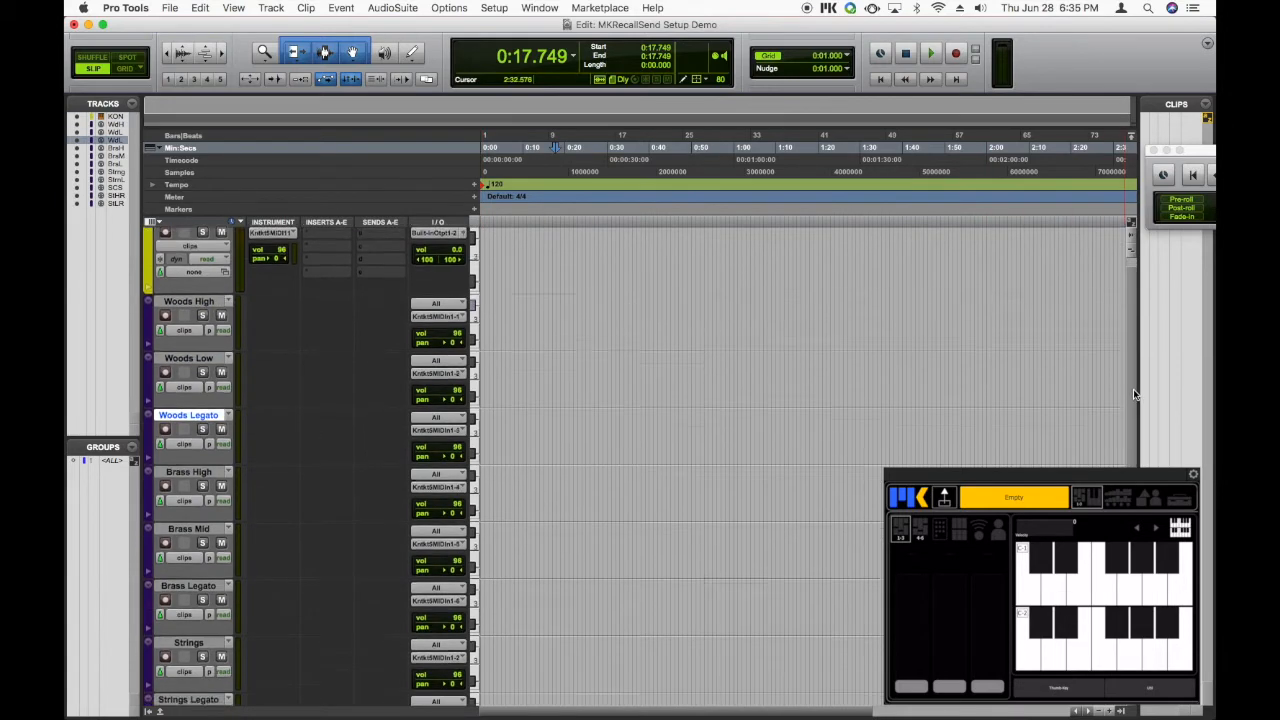
- Create a new mono Instrument Track via Track > New
scroll("down", 3)
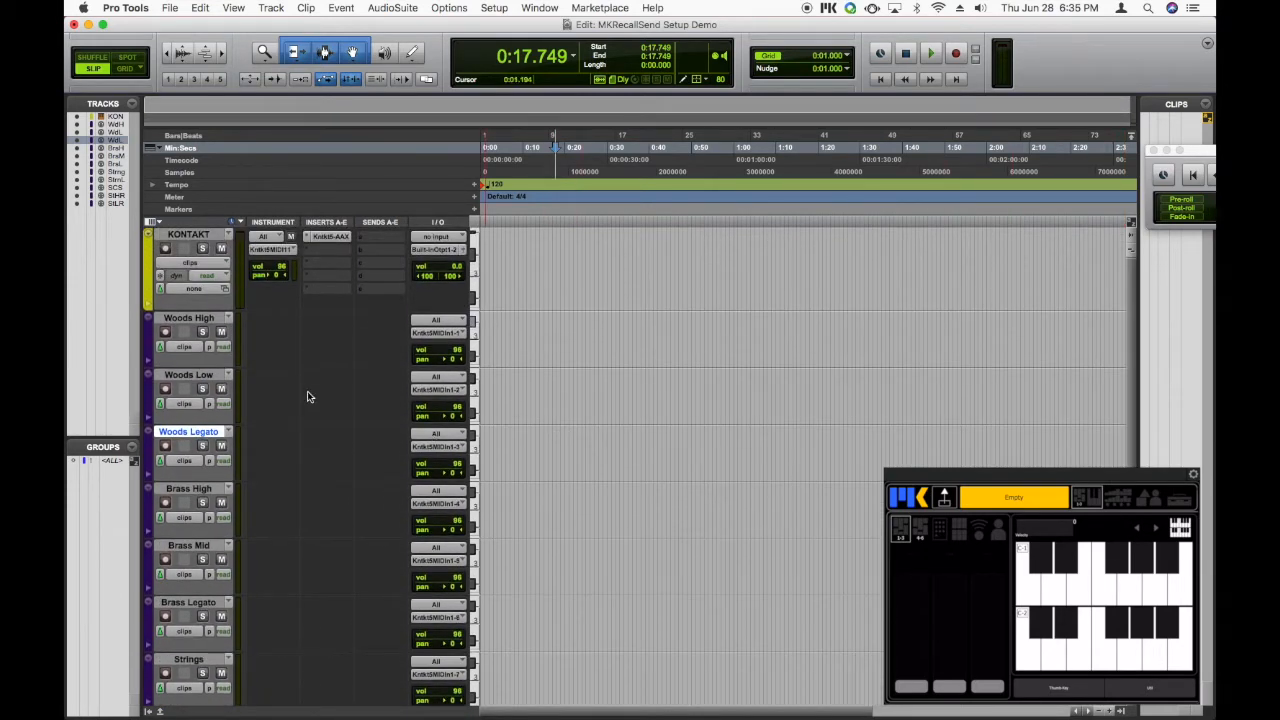
left_click(271, 8)
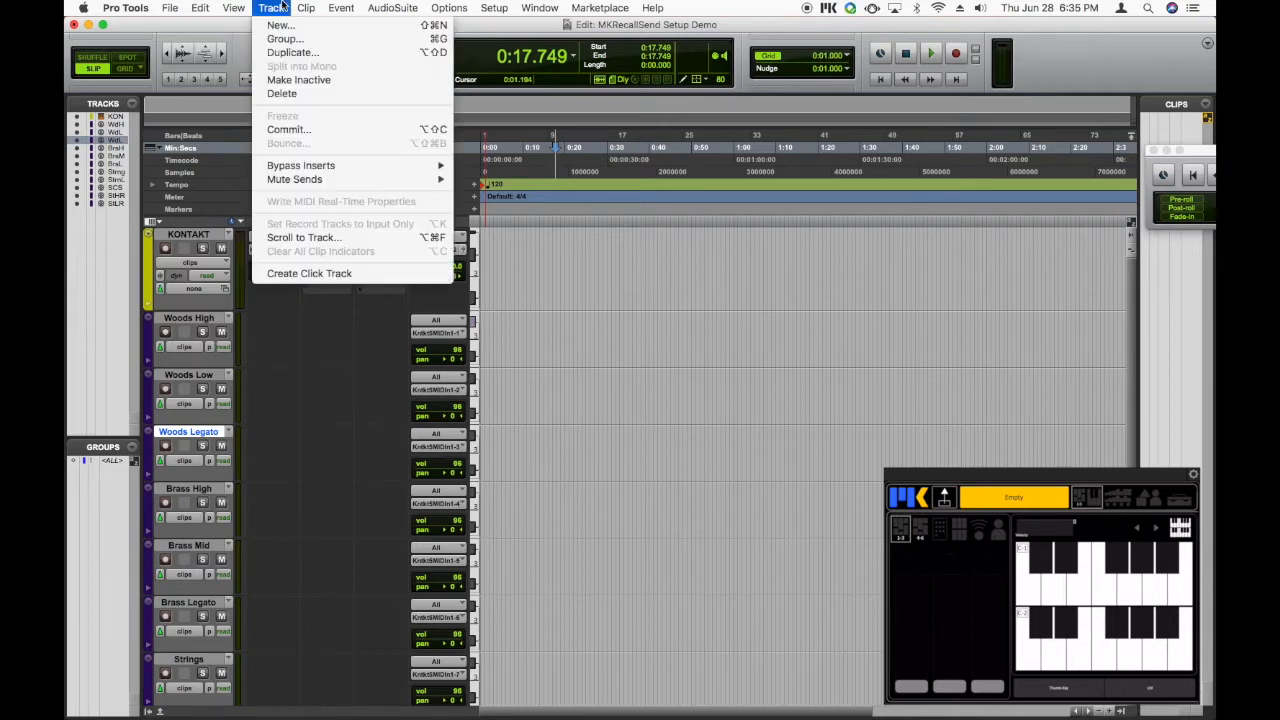
left_click(280, 25)
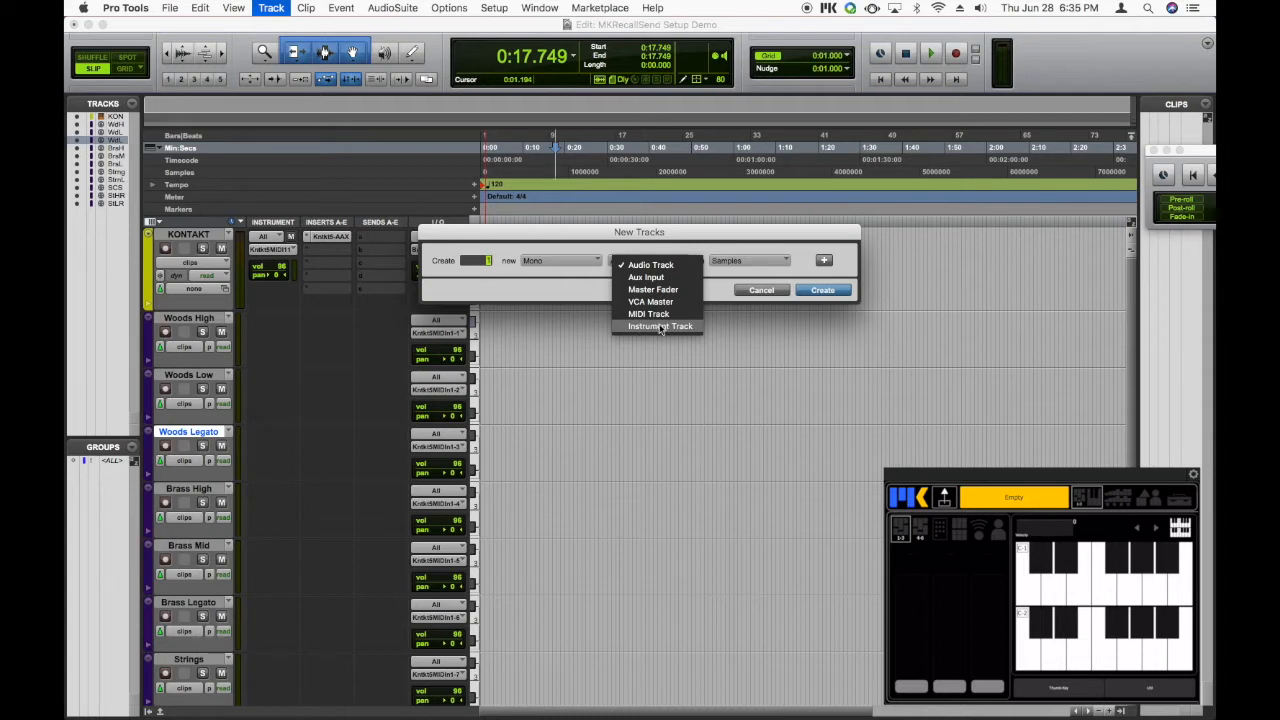
left_click(659, 326)
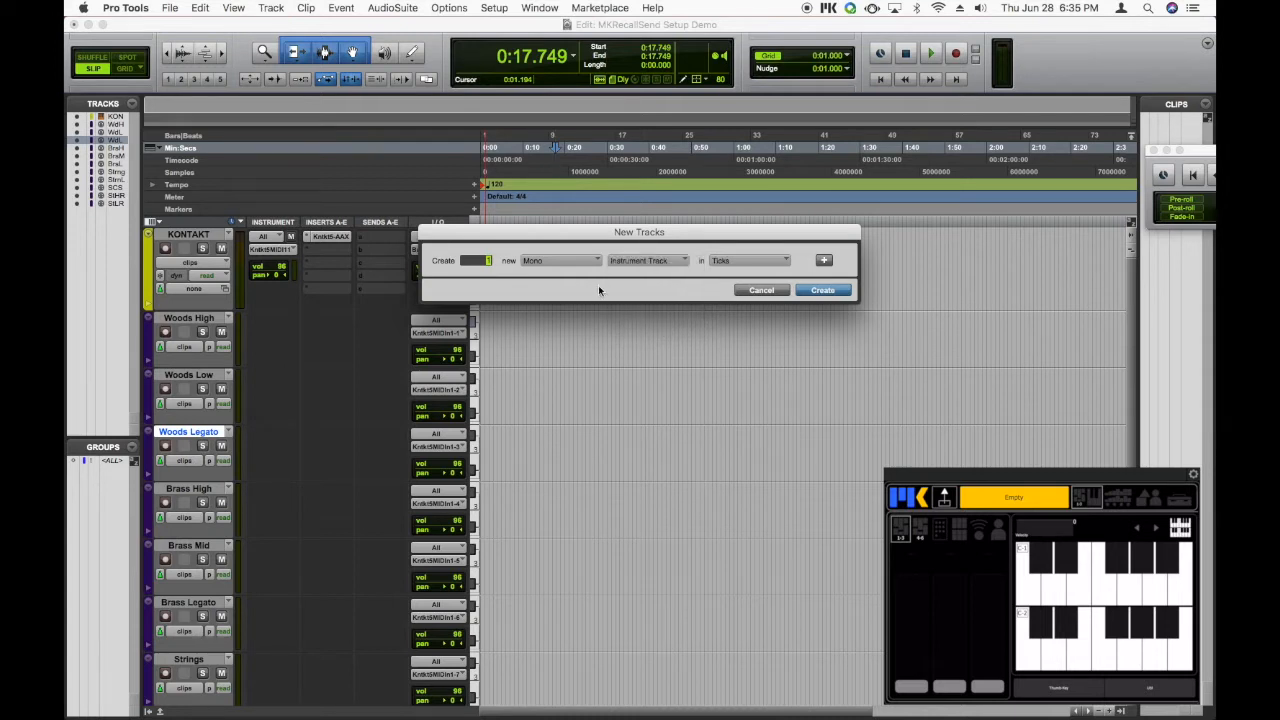
left_click(560, 260)
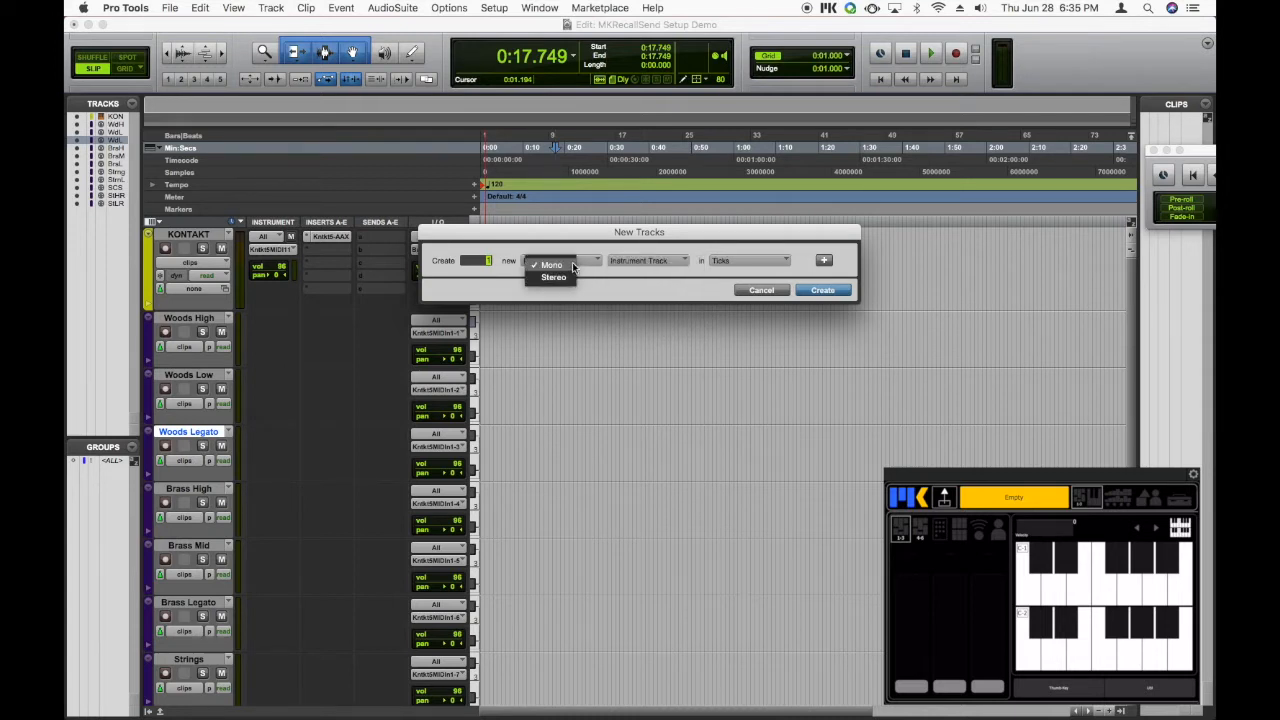
left_click(551, 264)
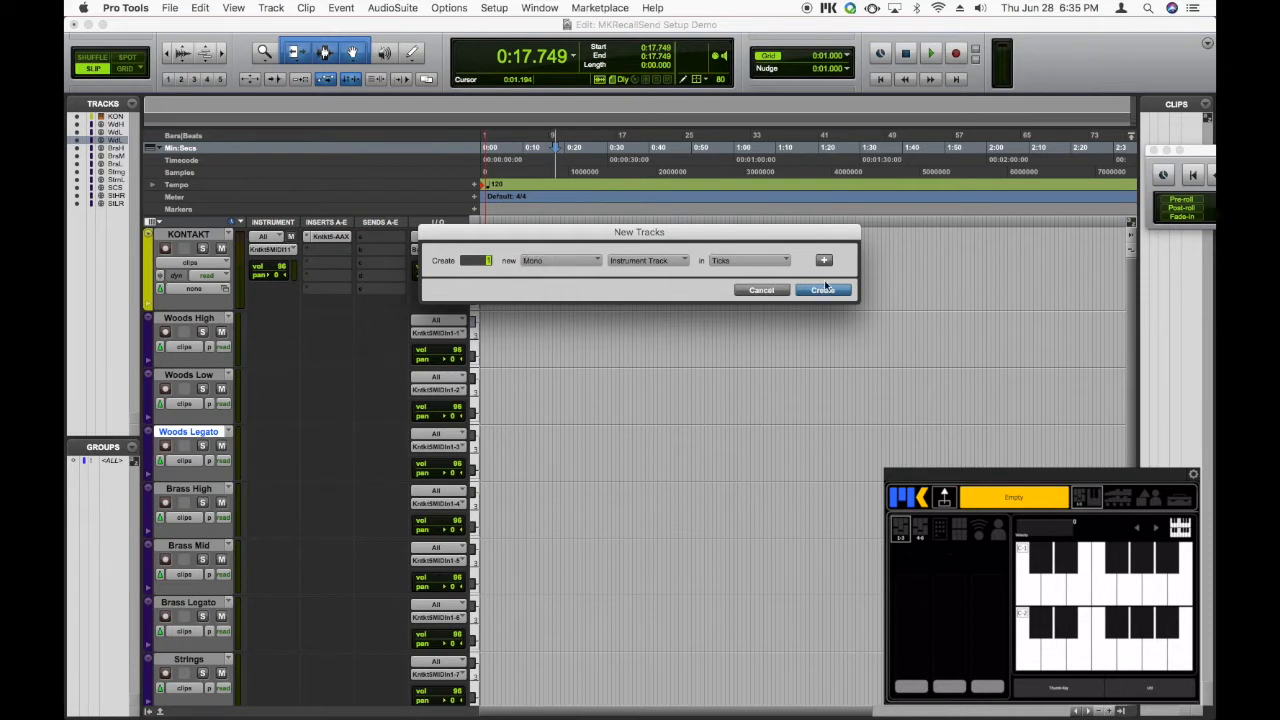
left_click(822, 290)
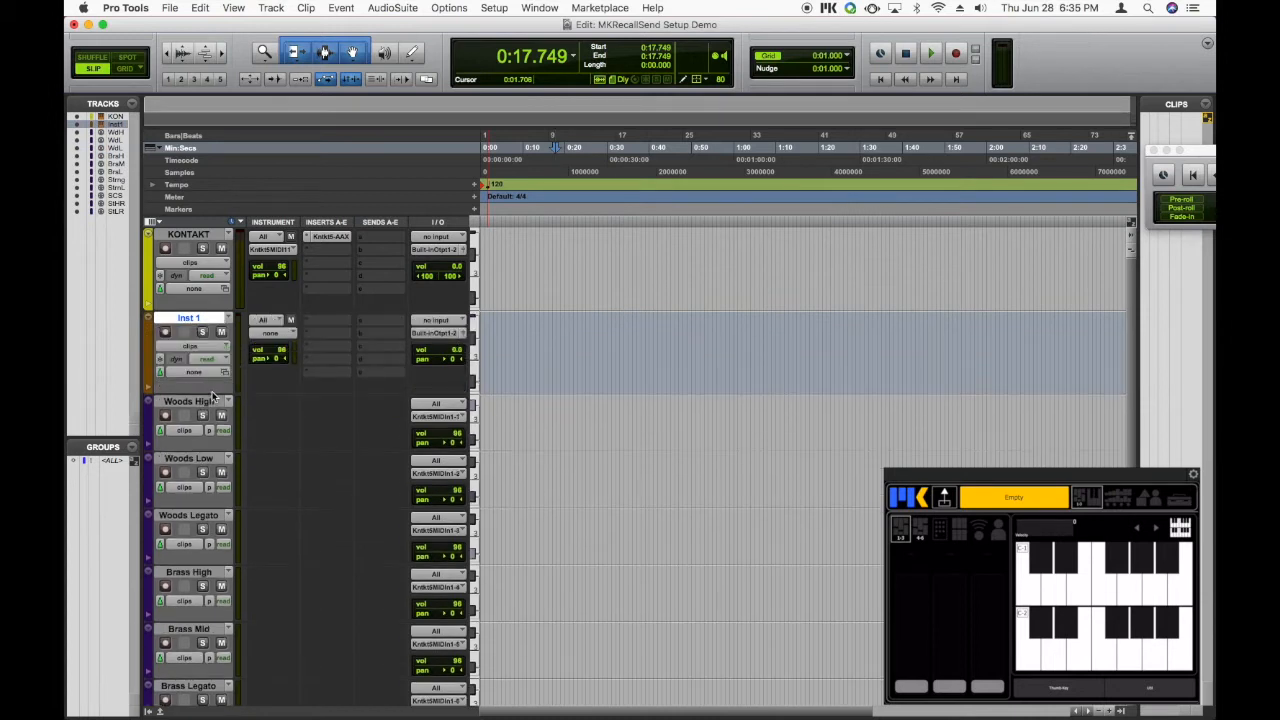
- Rename the Inst 1 track to MKRecallSend1
double_click(189, 317)
type("MKRecallSend1")
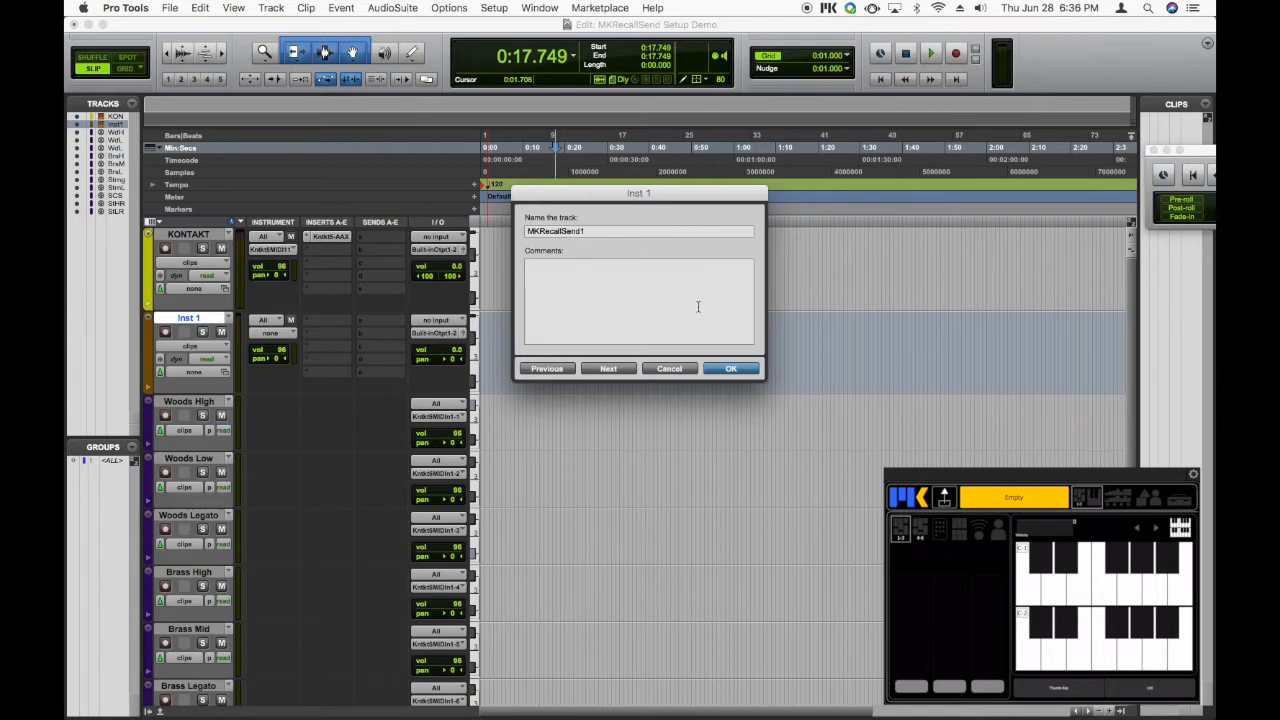
left_click(730, 368)
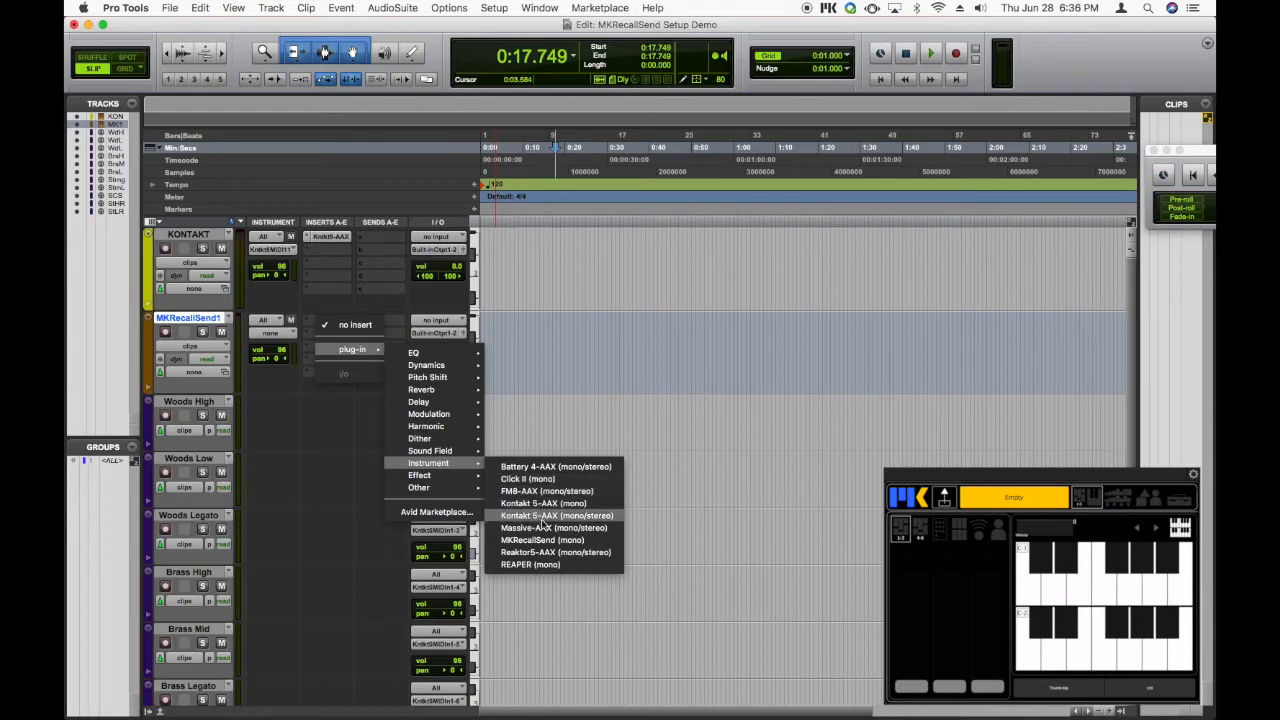
mouse_move(541, 540)
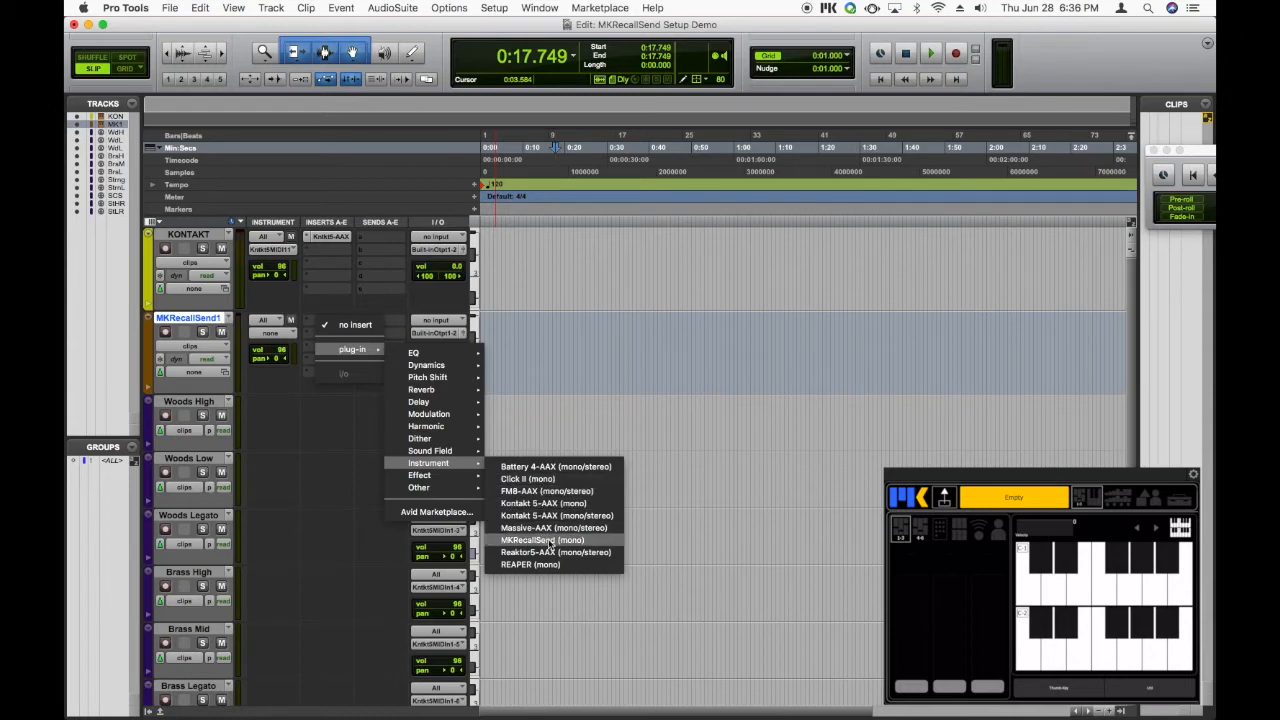
- Insert the MKRecallSend (mono) instrument plug-in on the MKRecallSend1 track
left_click(541, 539)
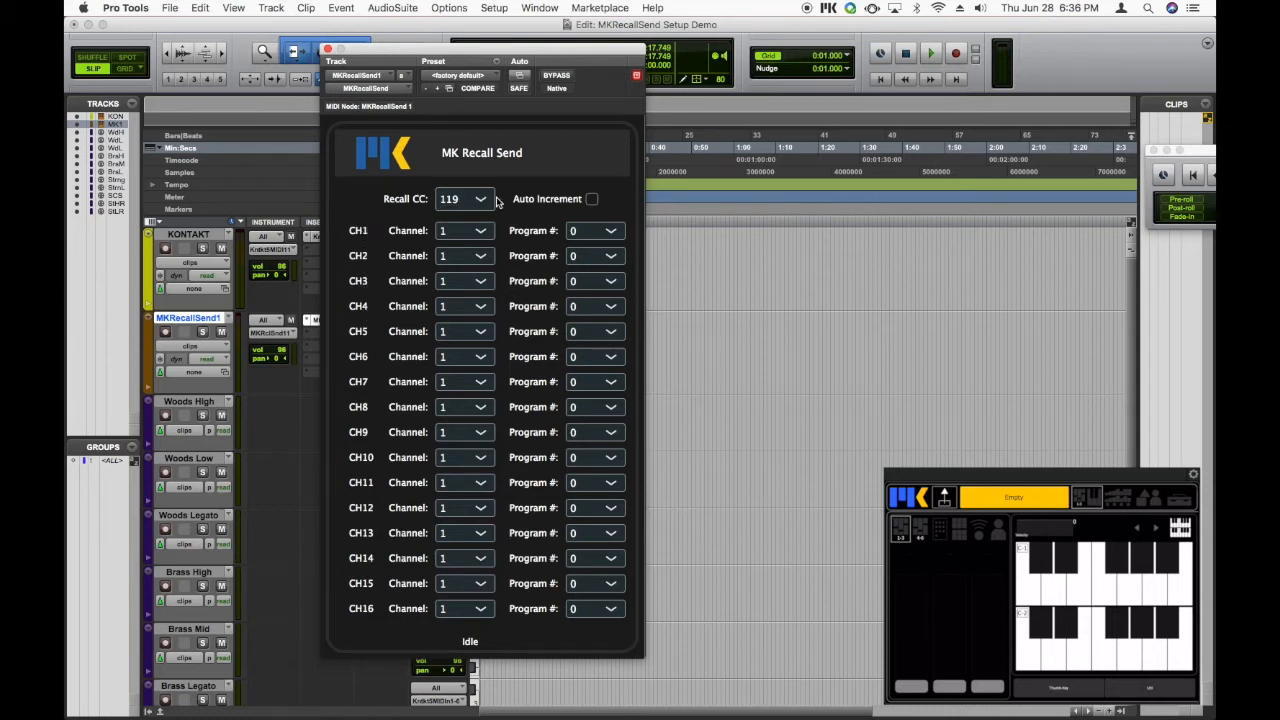
mouse_move(364, 254)
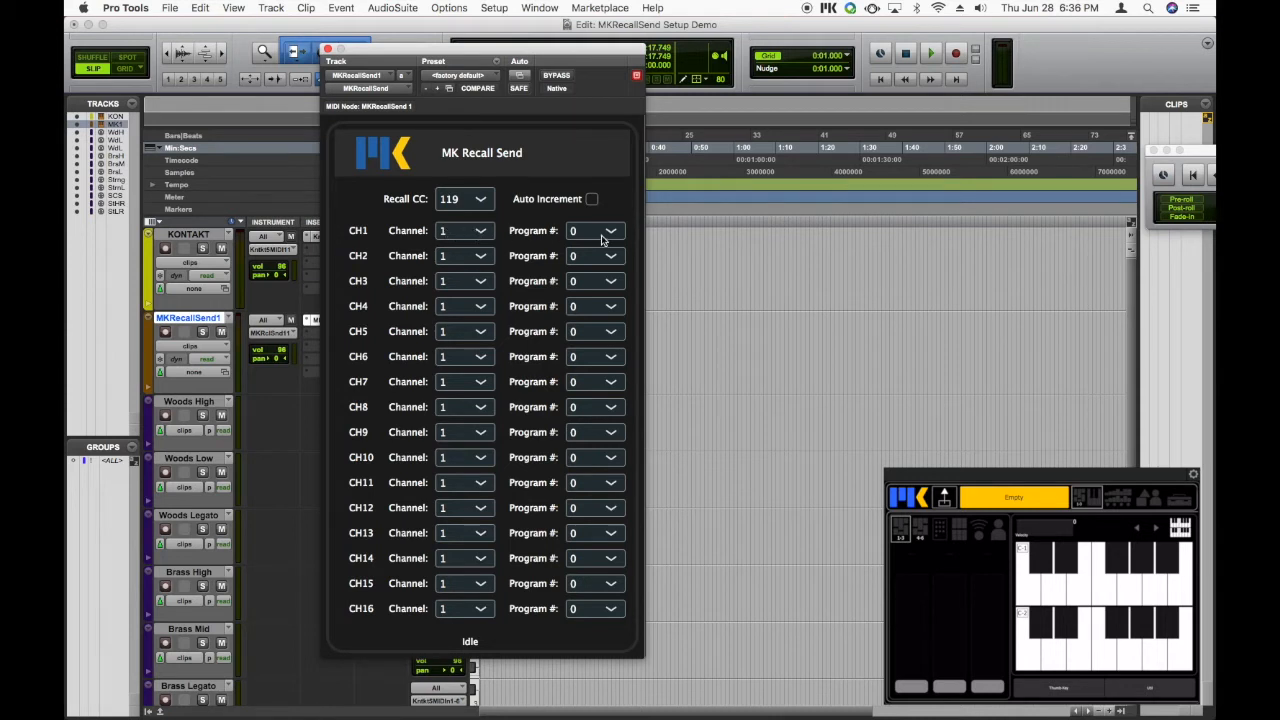
- Check Tablet 1 uses Daemon Output 1 and Daemon Input 1 in MK Connect, then close it
left_click(829, 8)
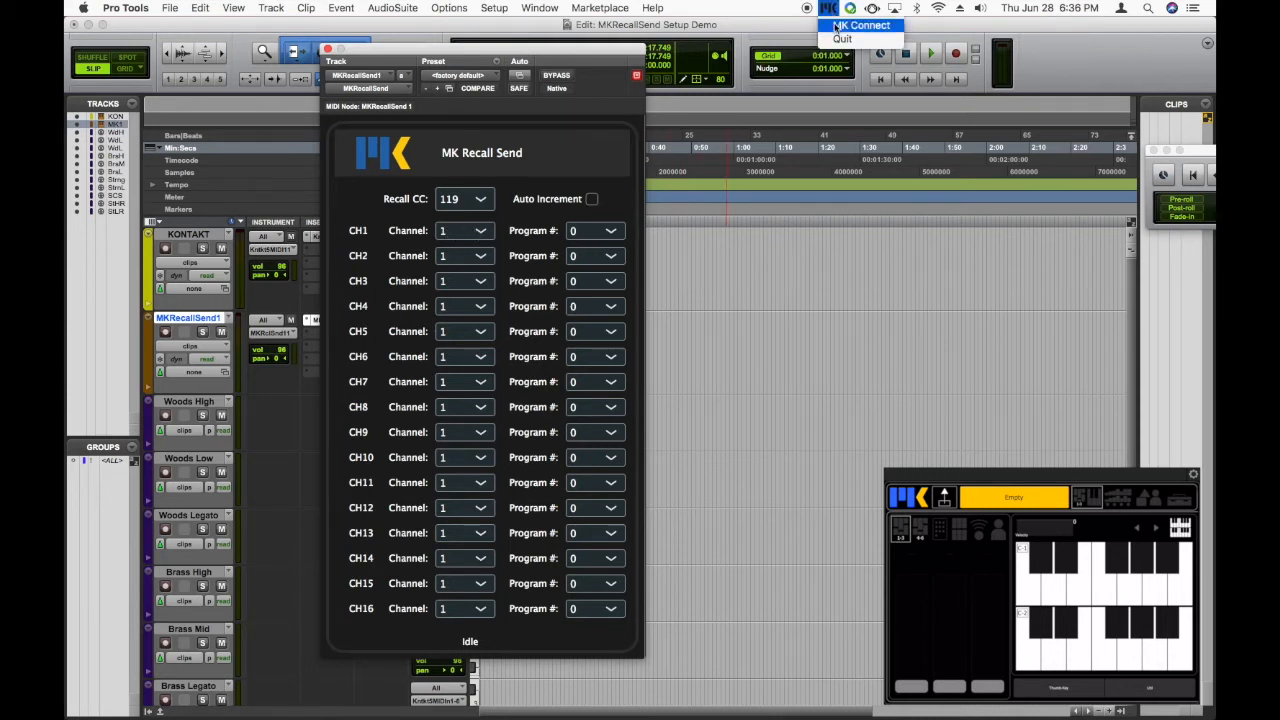
left_click(862, 25)
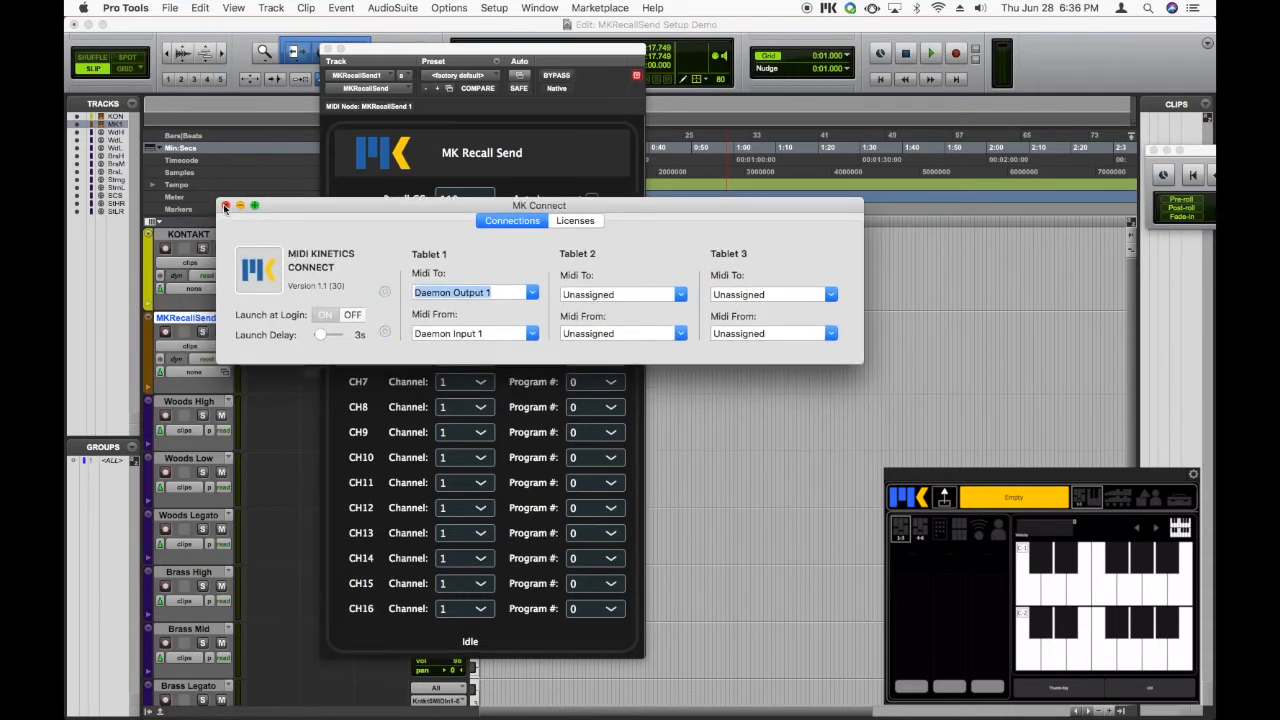
left_click(226, 206)
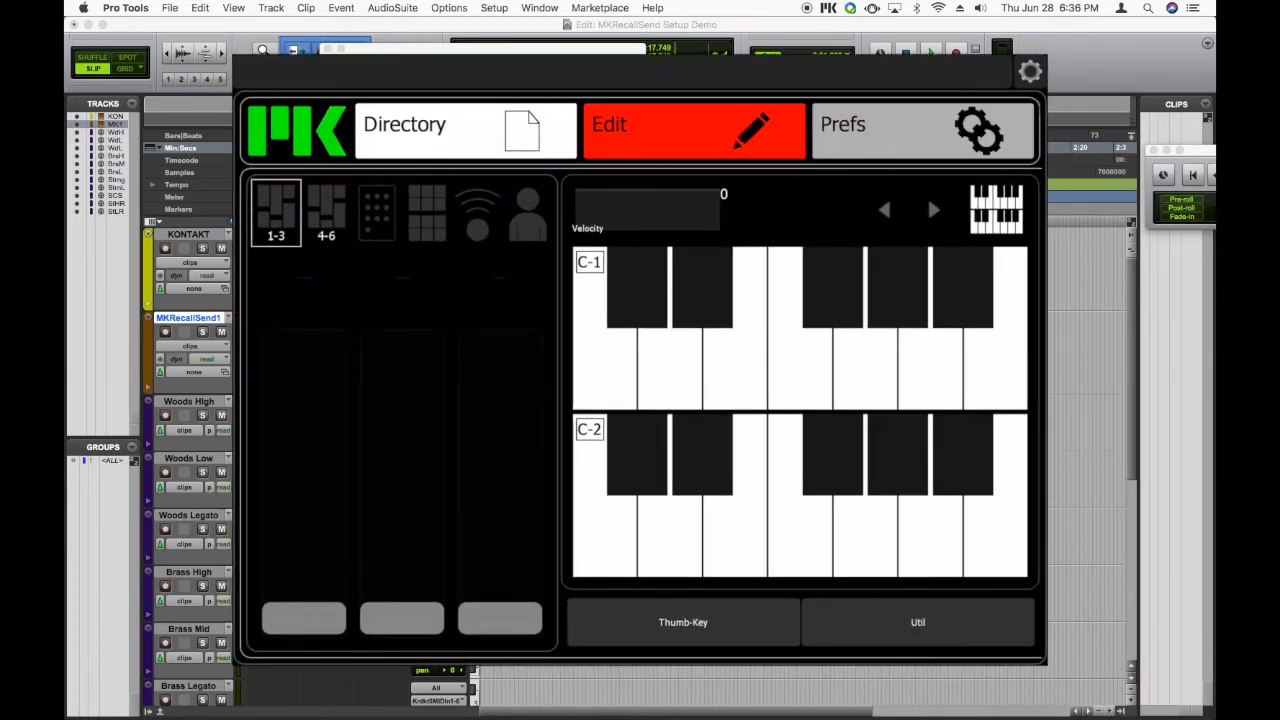
- Shrink the Composer Tools Pro panel back to its small floating view
left_click(404, 124)
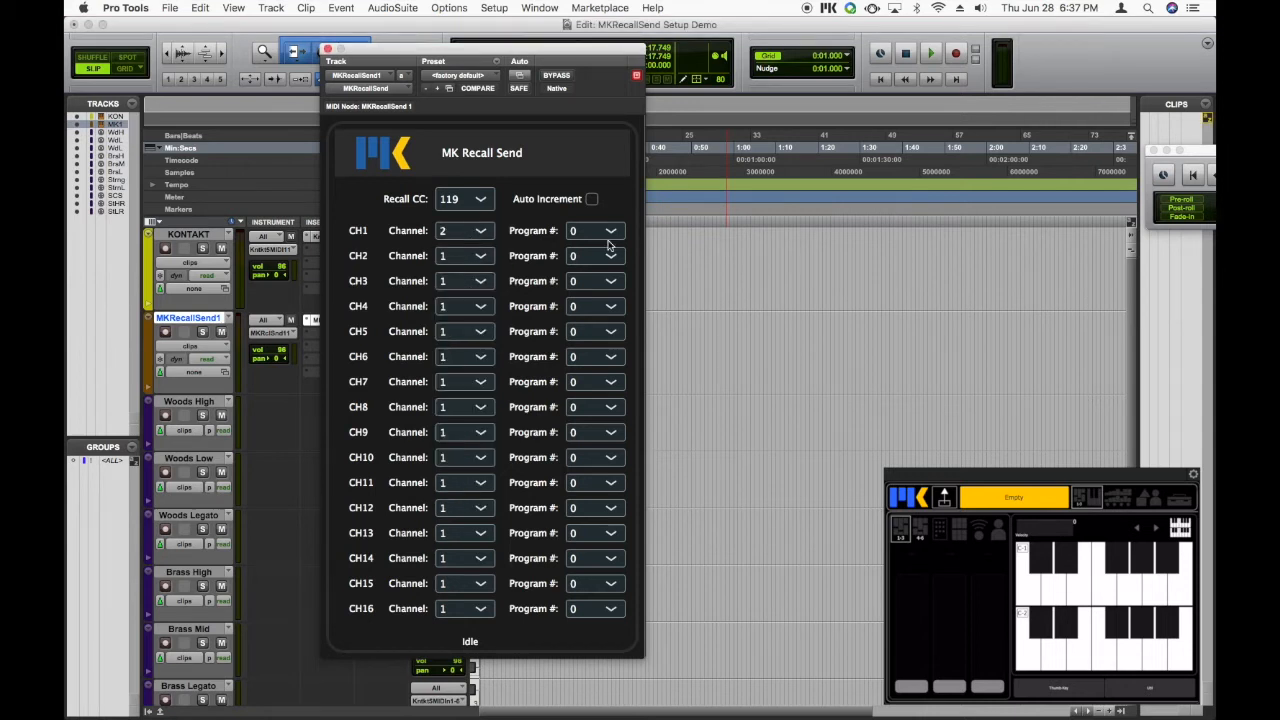
- Set CH1's program number to 10, then show Woods High's MIDI output destinations
left_click(610, 230)
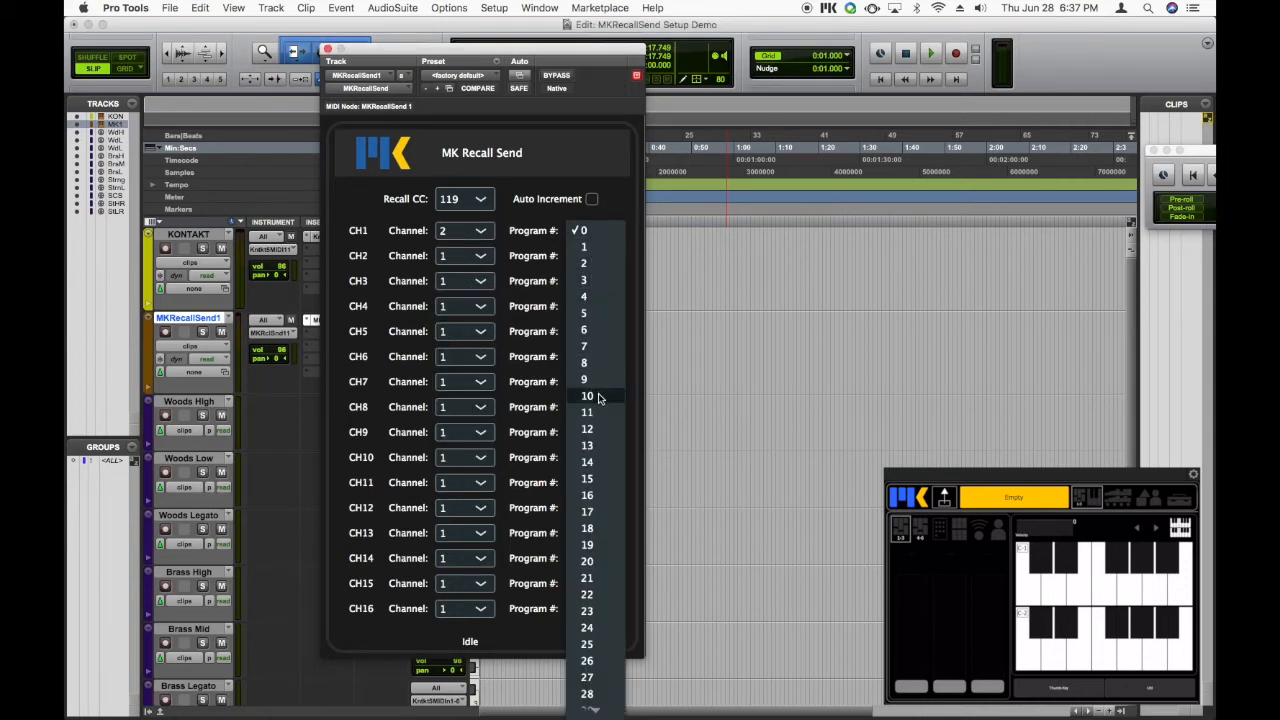
left_click(588, 395)
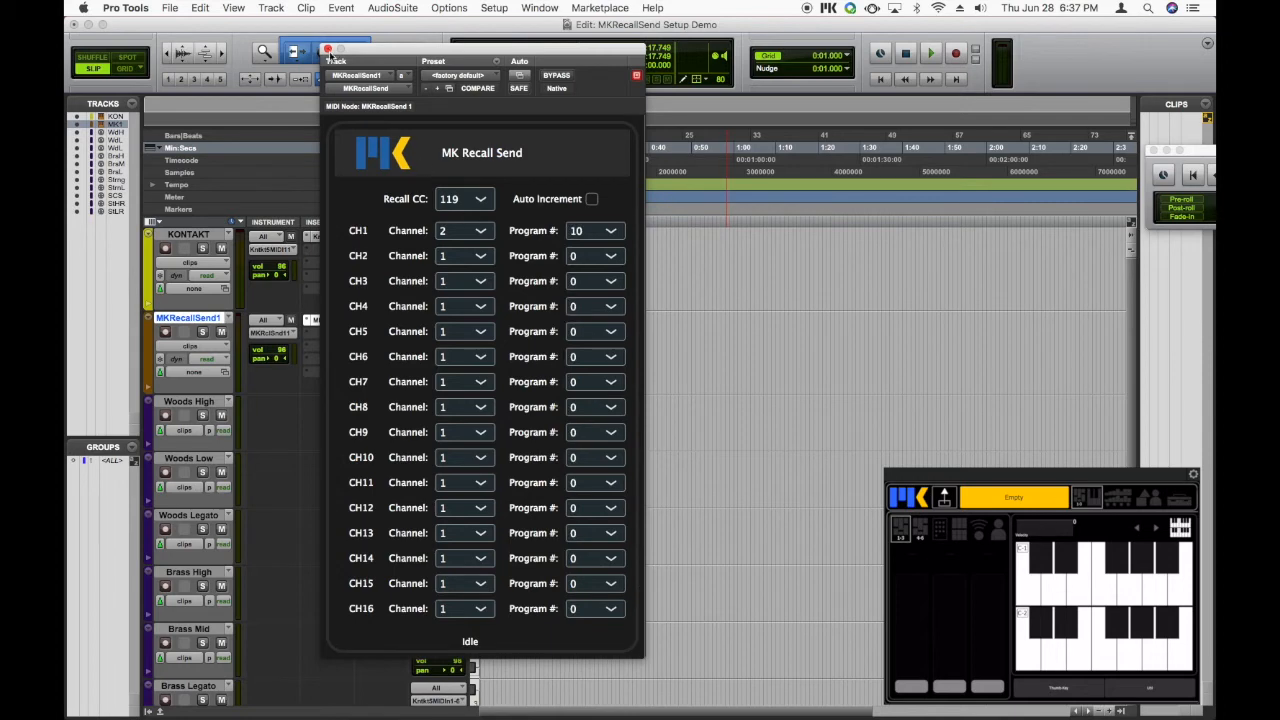
left_click(328, 49)
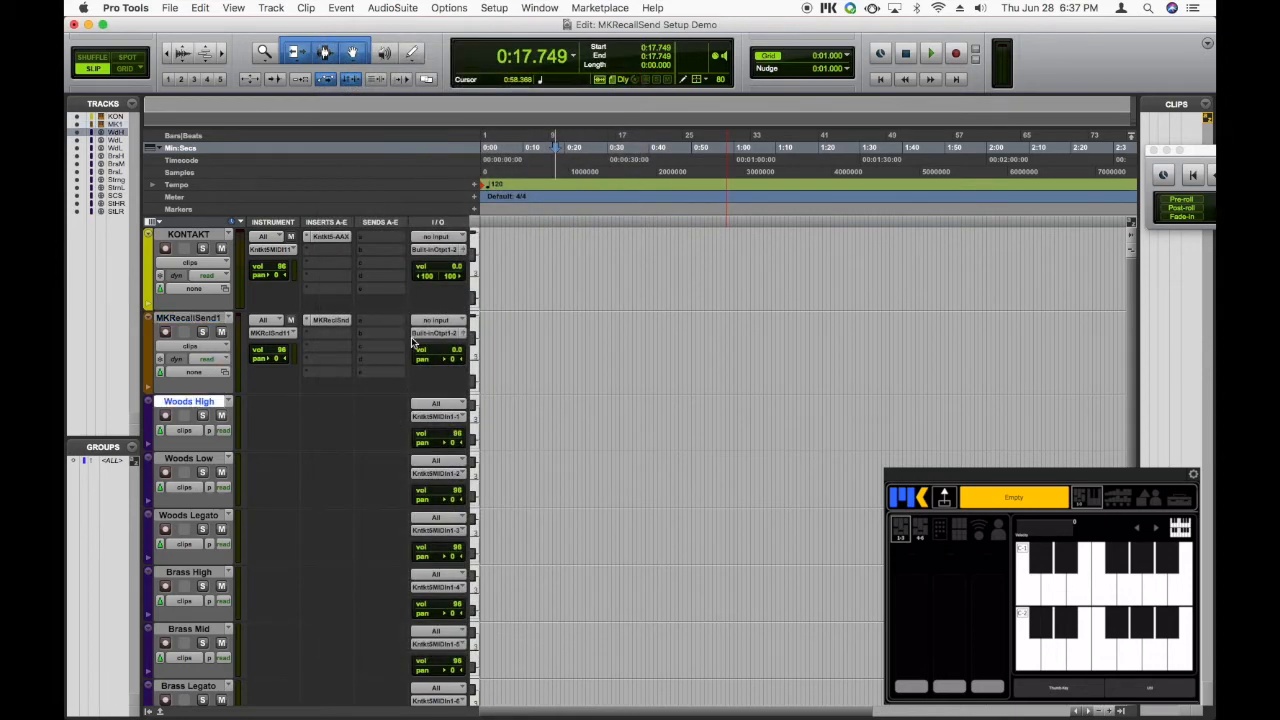
mouse_move(423, 361)
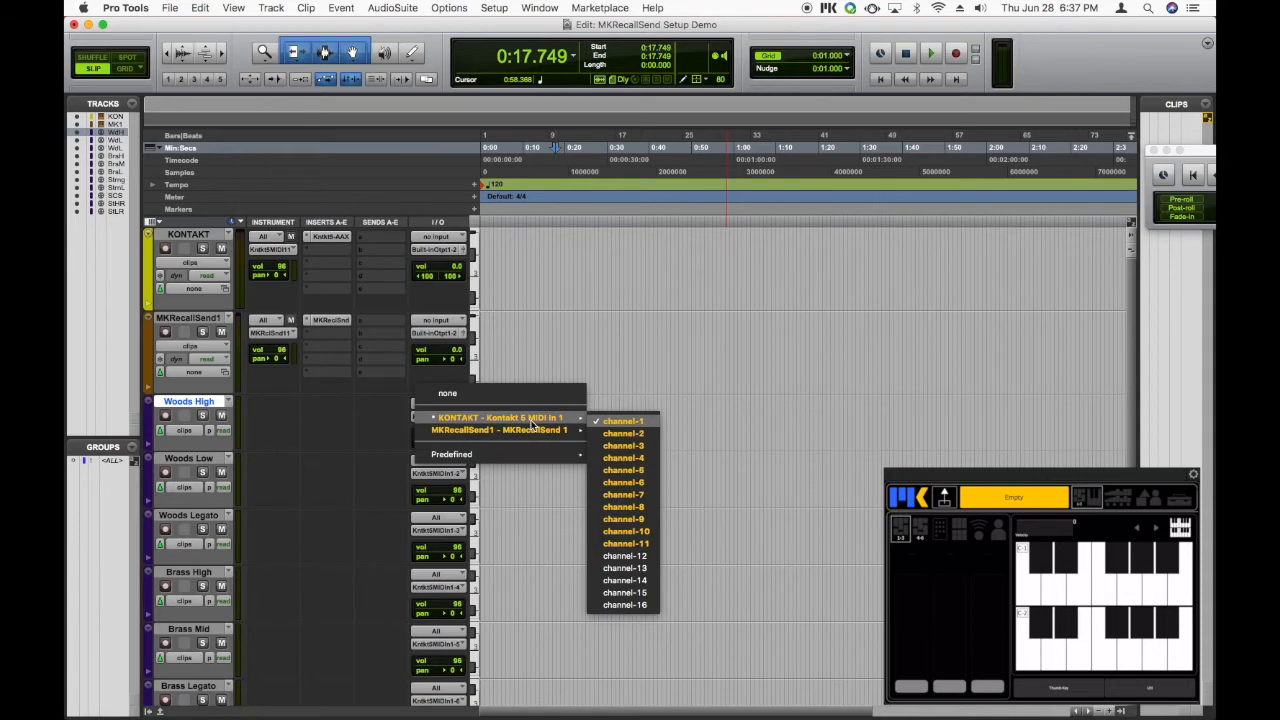
mouse_move(531, 425)
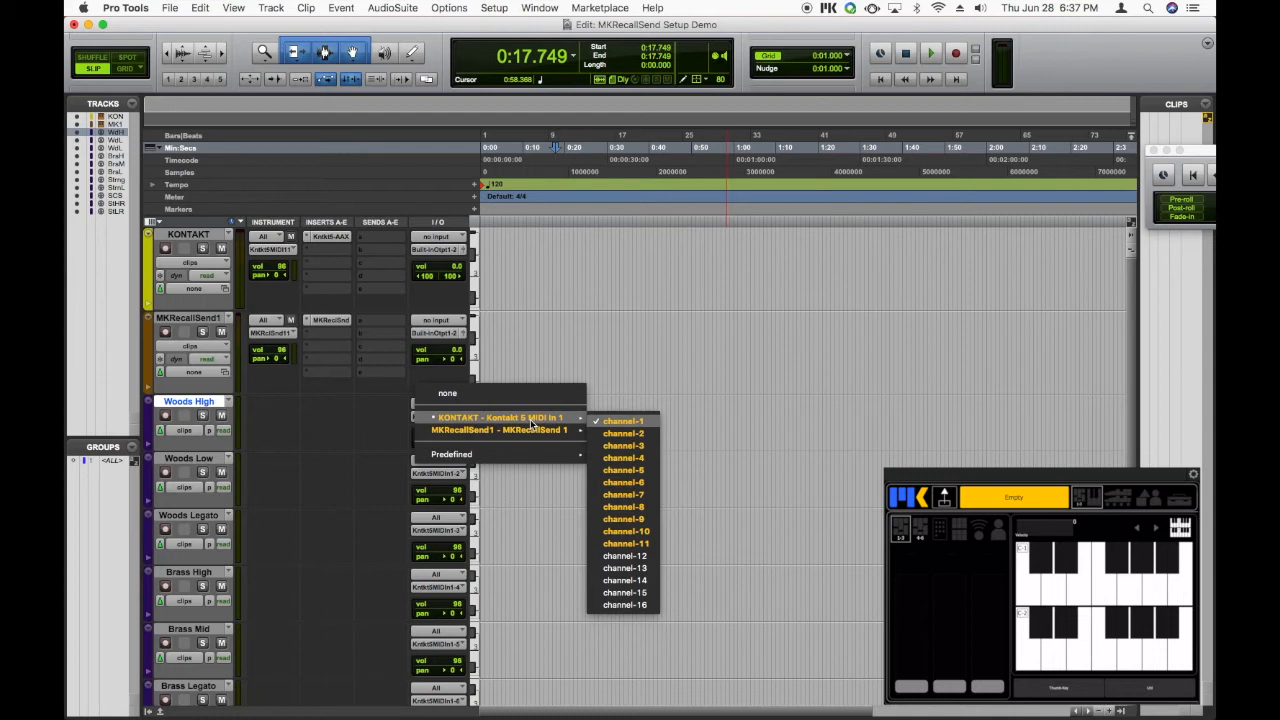
- Add MKRecallSend1 as an extra MIDI output for Woods High alongside Kontakt
left_click(540, 361)
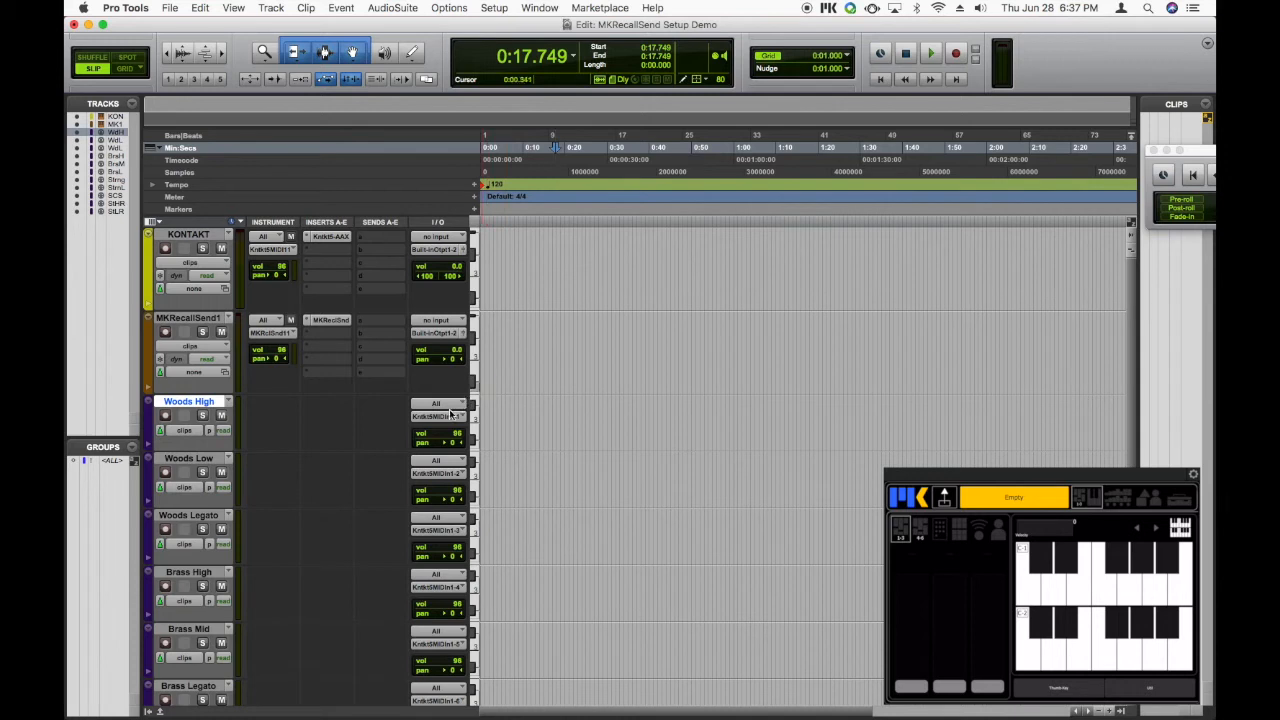
left_click(437, 404)
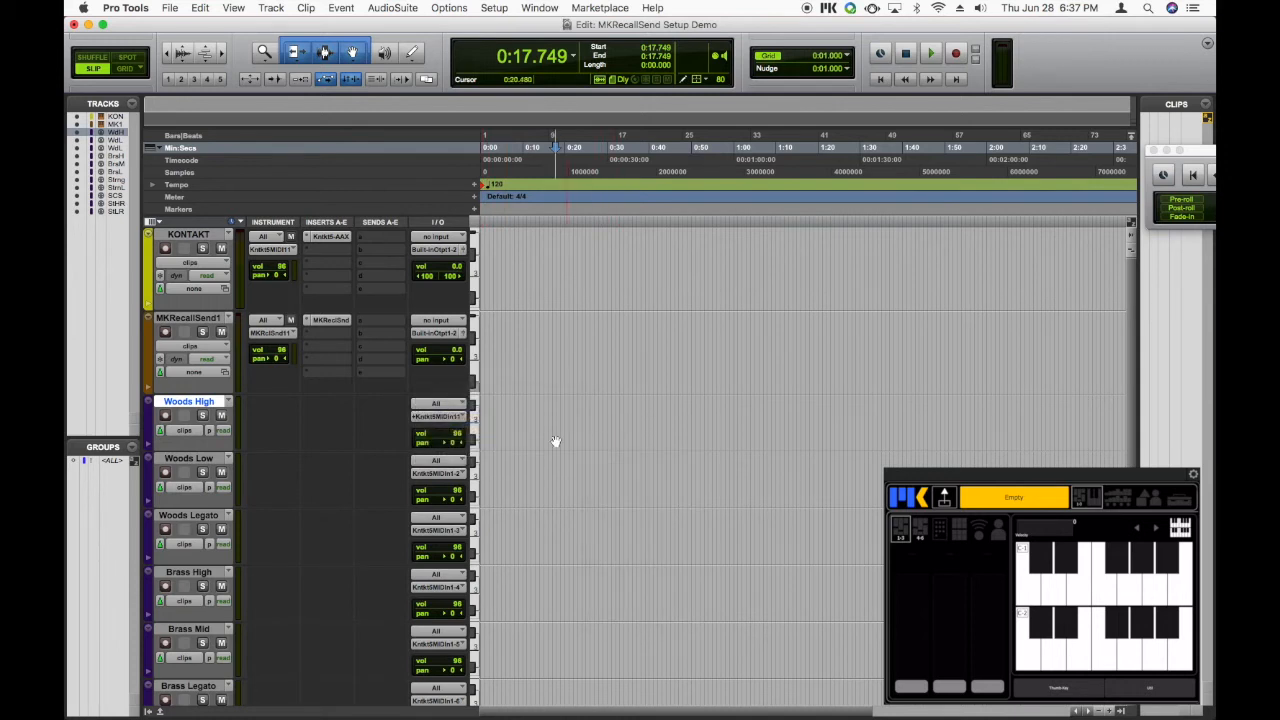
left_click(438, 417)
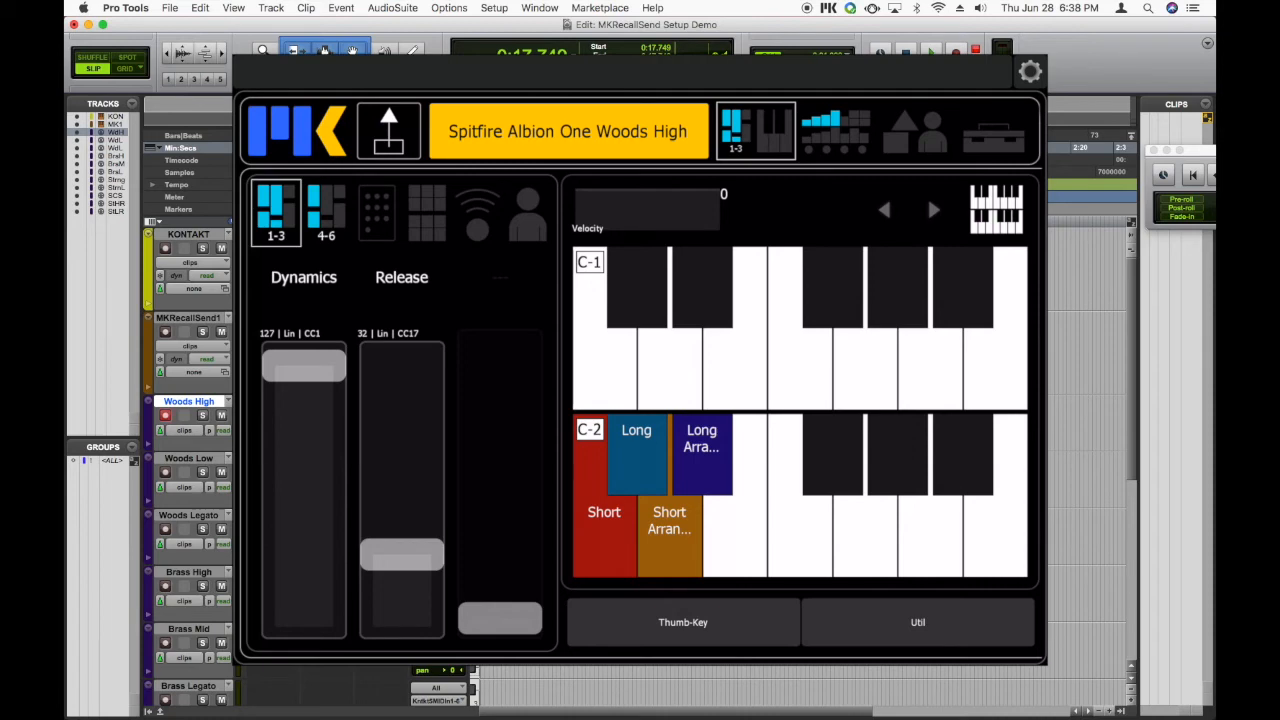
left_click(388, 131)
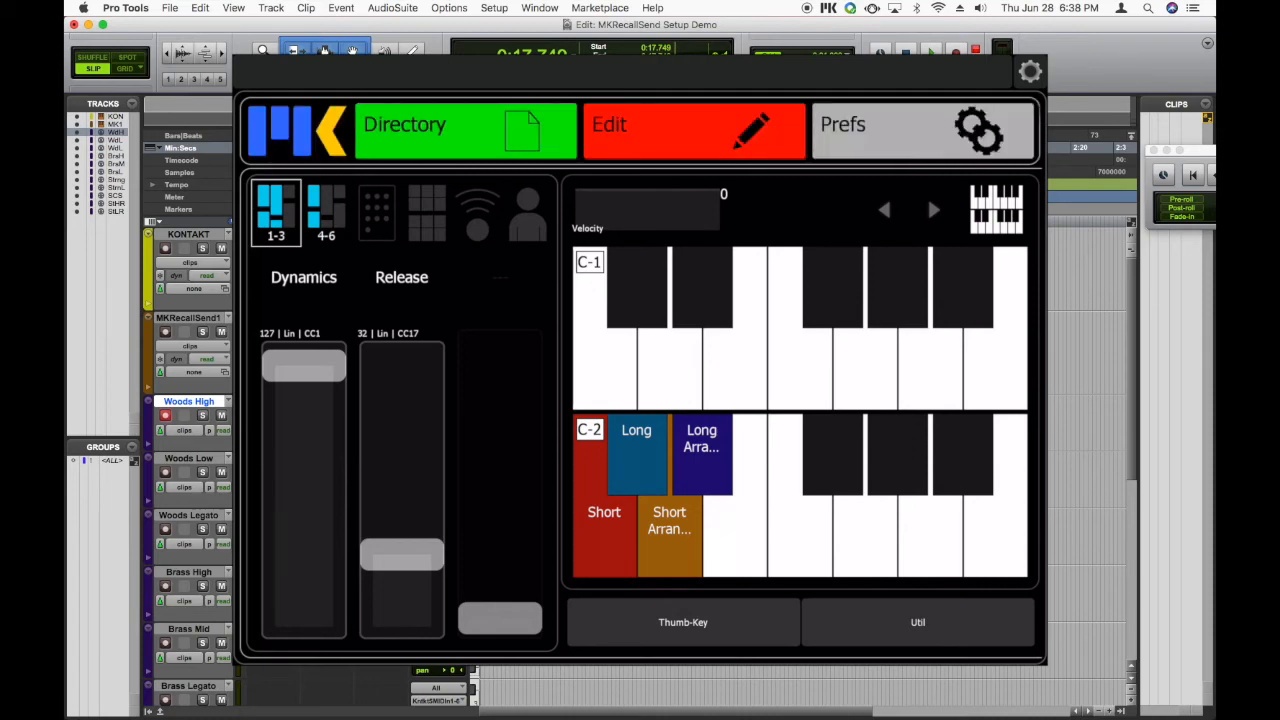
left_click(404, 124)
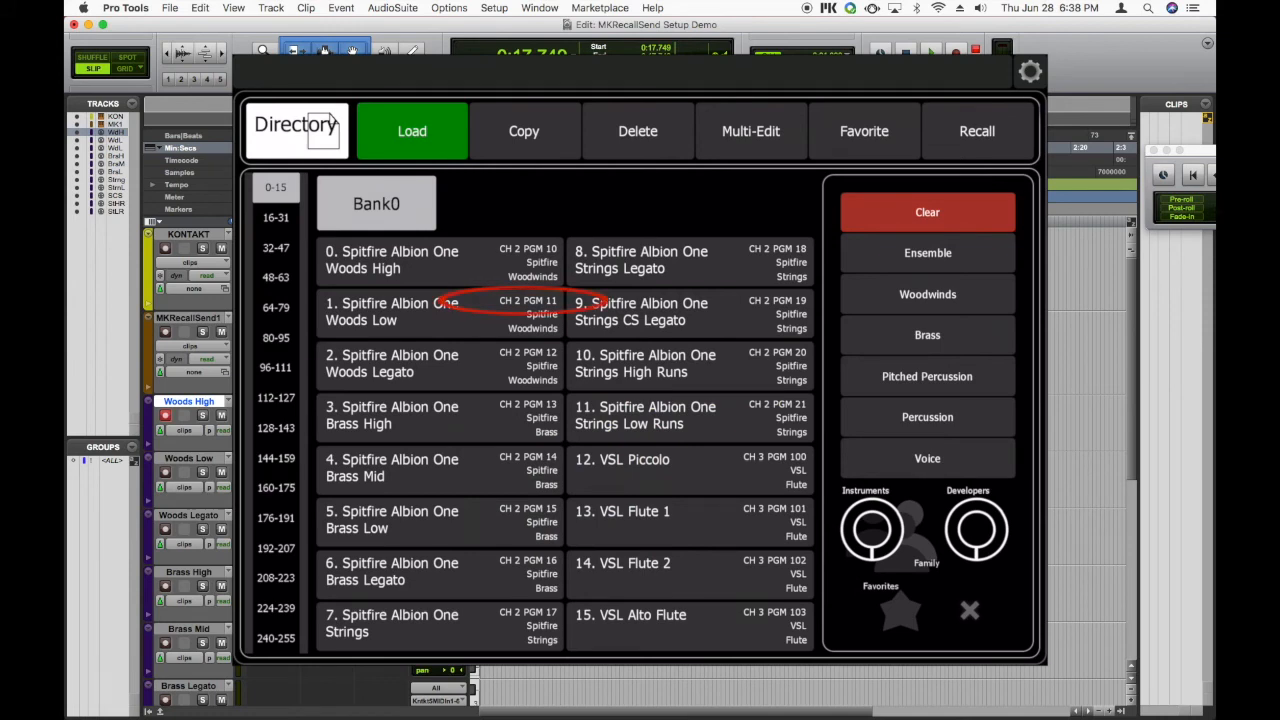
left_click(295, 131)
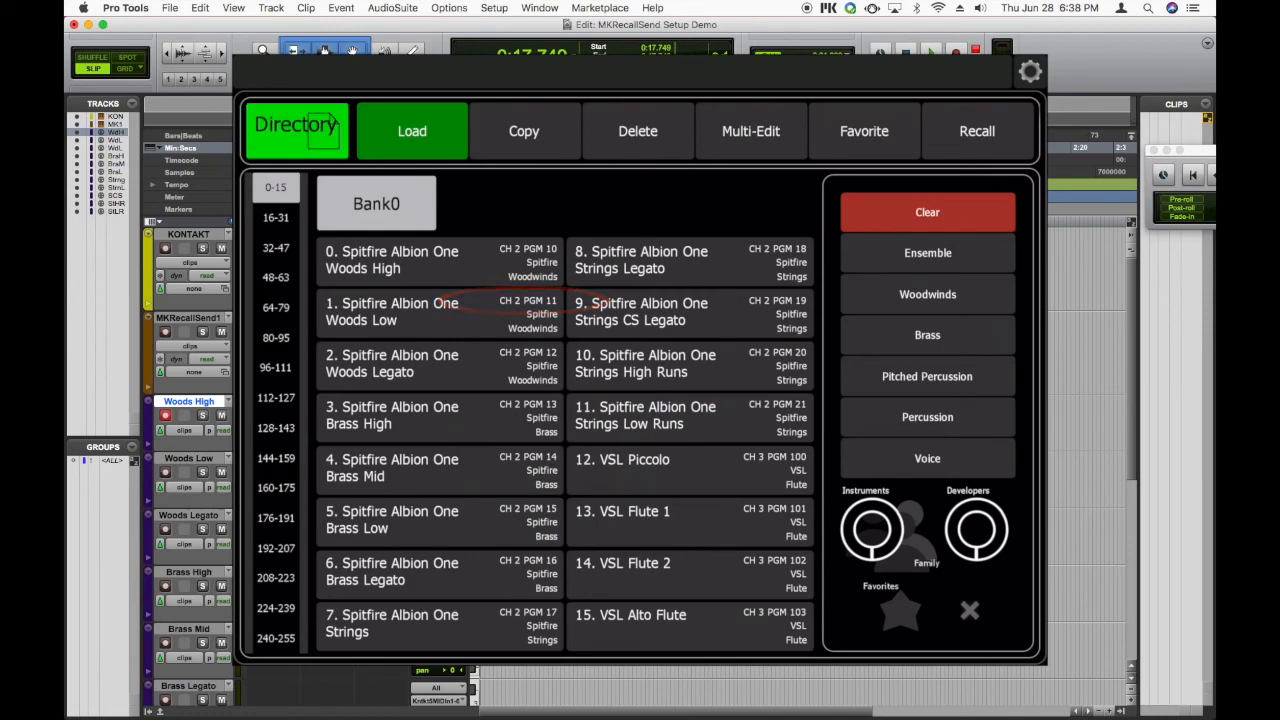
left_click(412, 131)
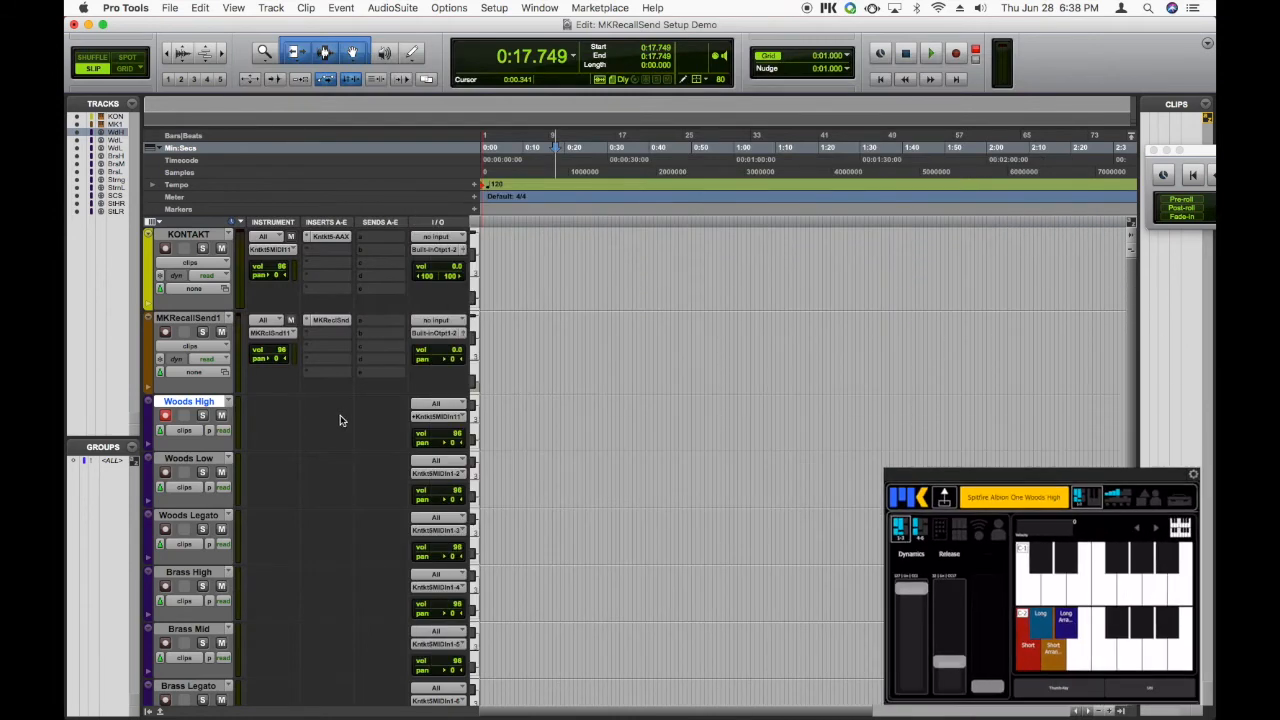
- Set MKRecallSend's CH2 to MIDI channel 2
left_click(330, 333)
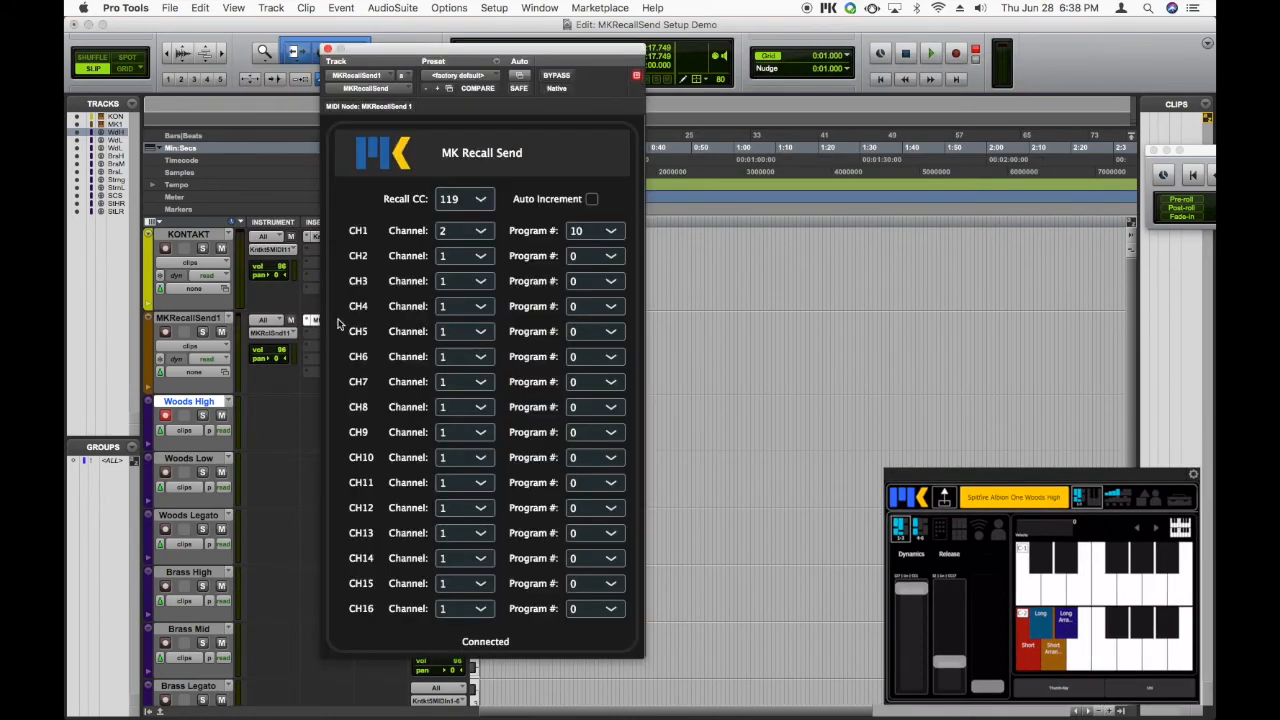
mouse_move(388, 308)
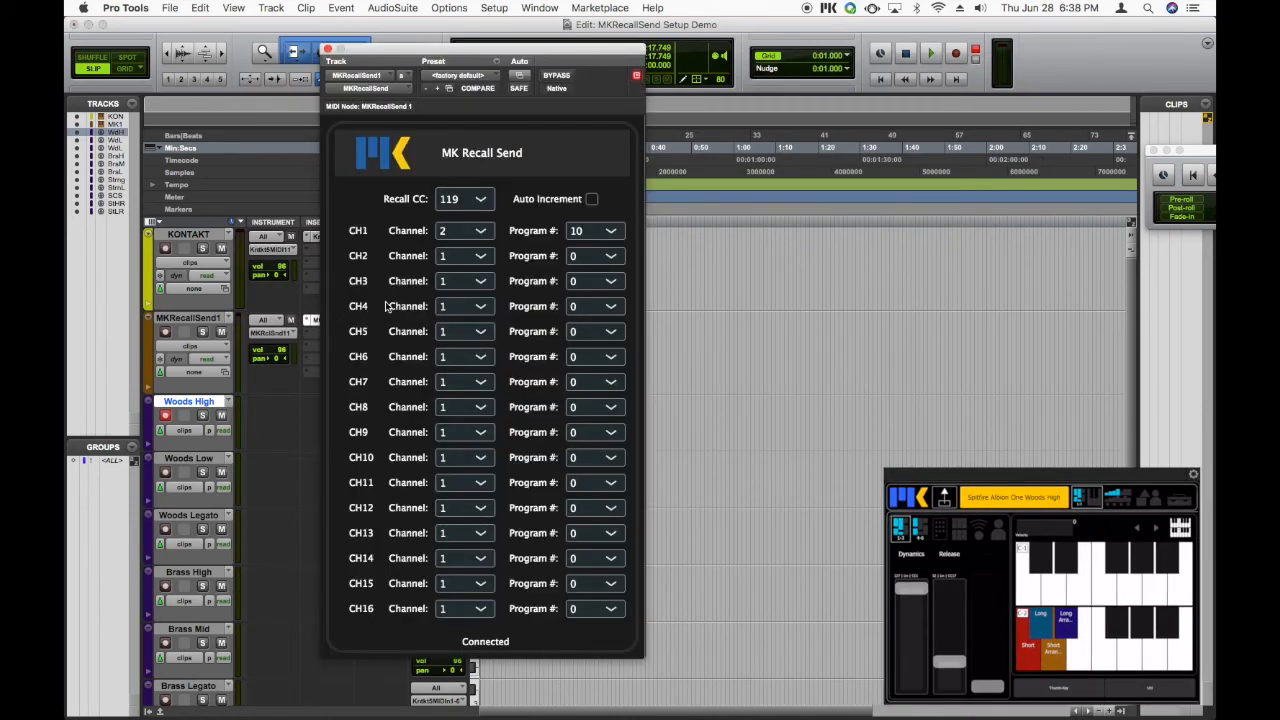
left_click(463, 255)
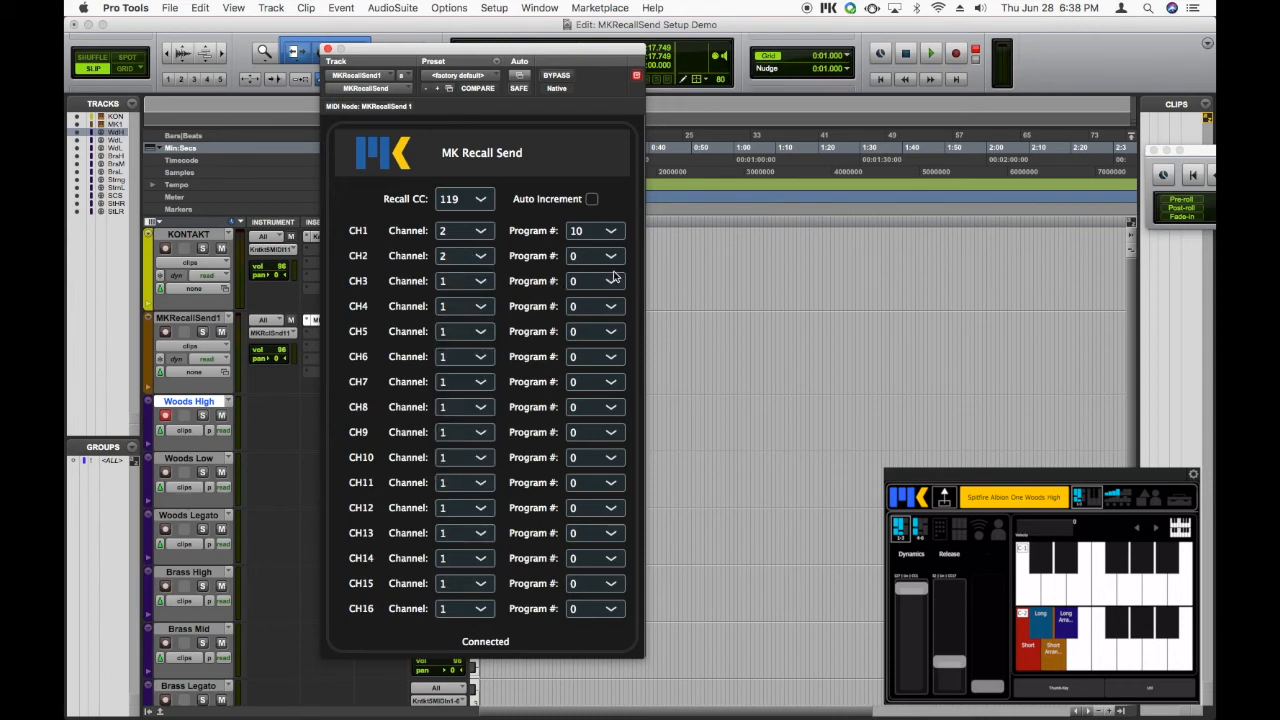
left_click(595, 230)
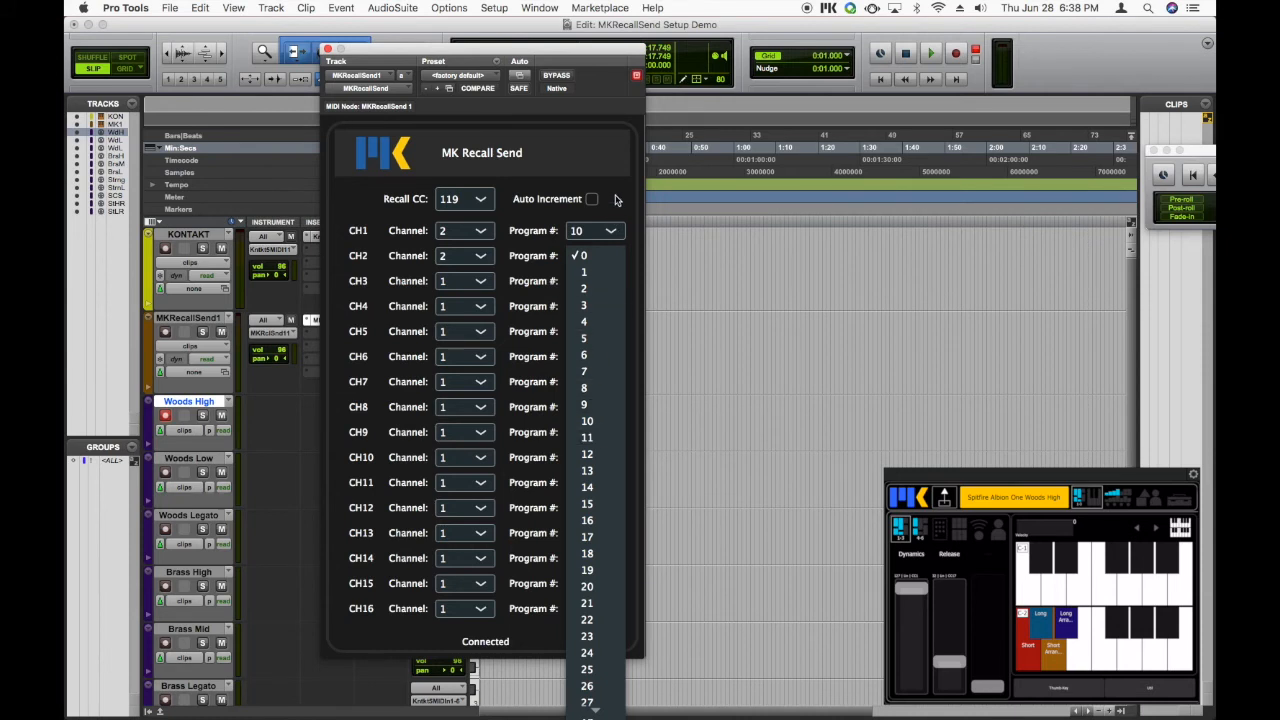
left_click(583, 255)
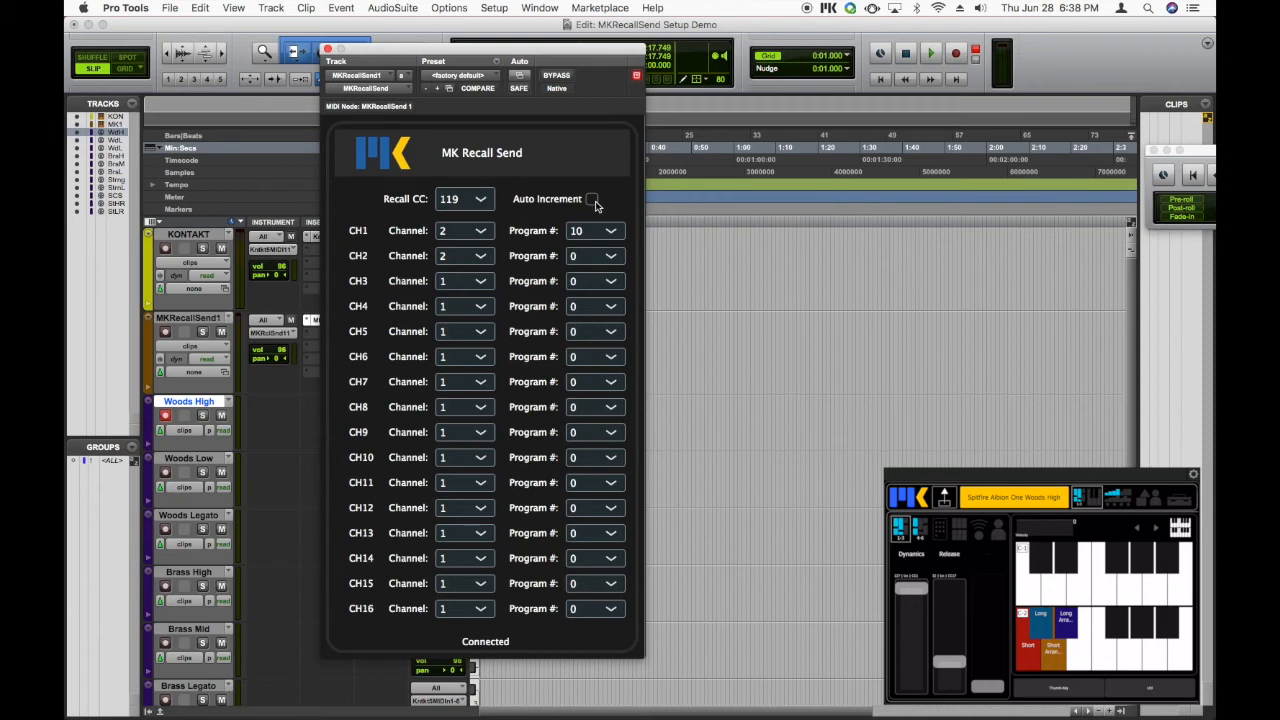
- Turn on Auto Increment and choose program 11 for CH2
left_click(592, 198)
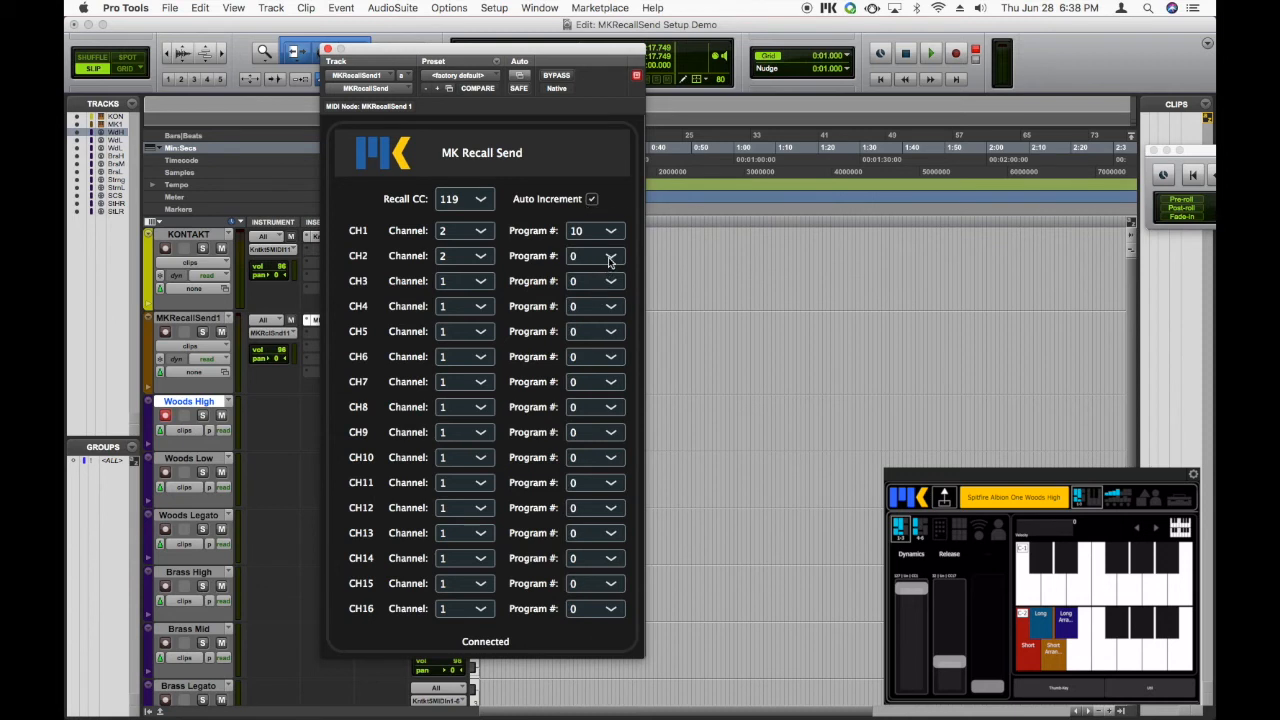
left_click(610, 255)
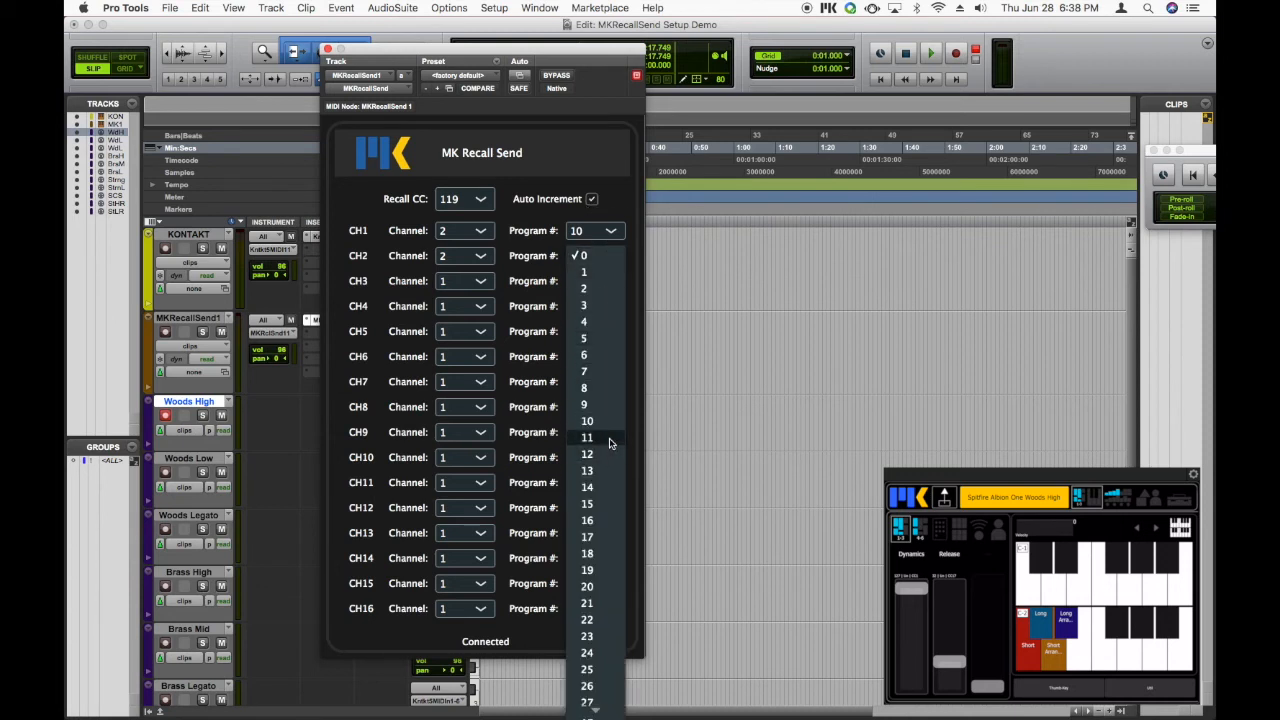
left_click(587, 437)
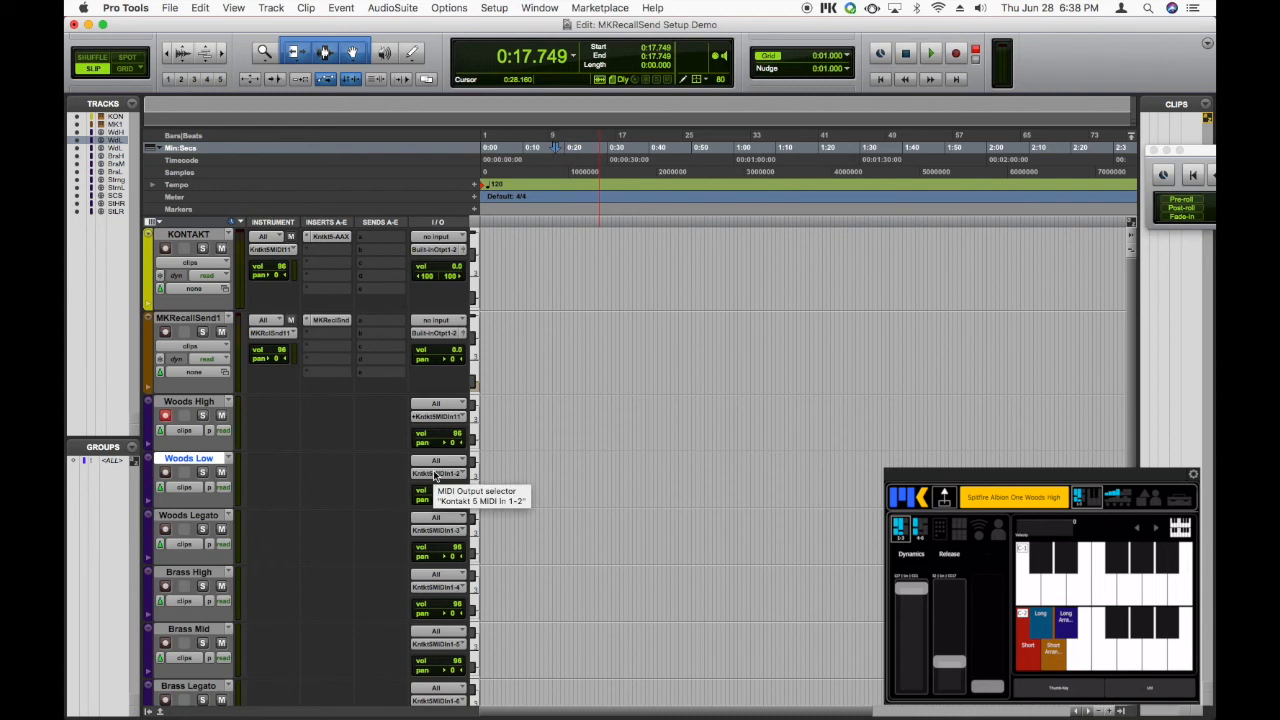
- Add MKRecallSend1 as an extra MIDI output for Woods Low alongside Kontakt
left_click(437, 473)
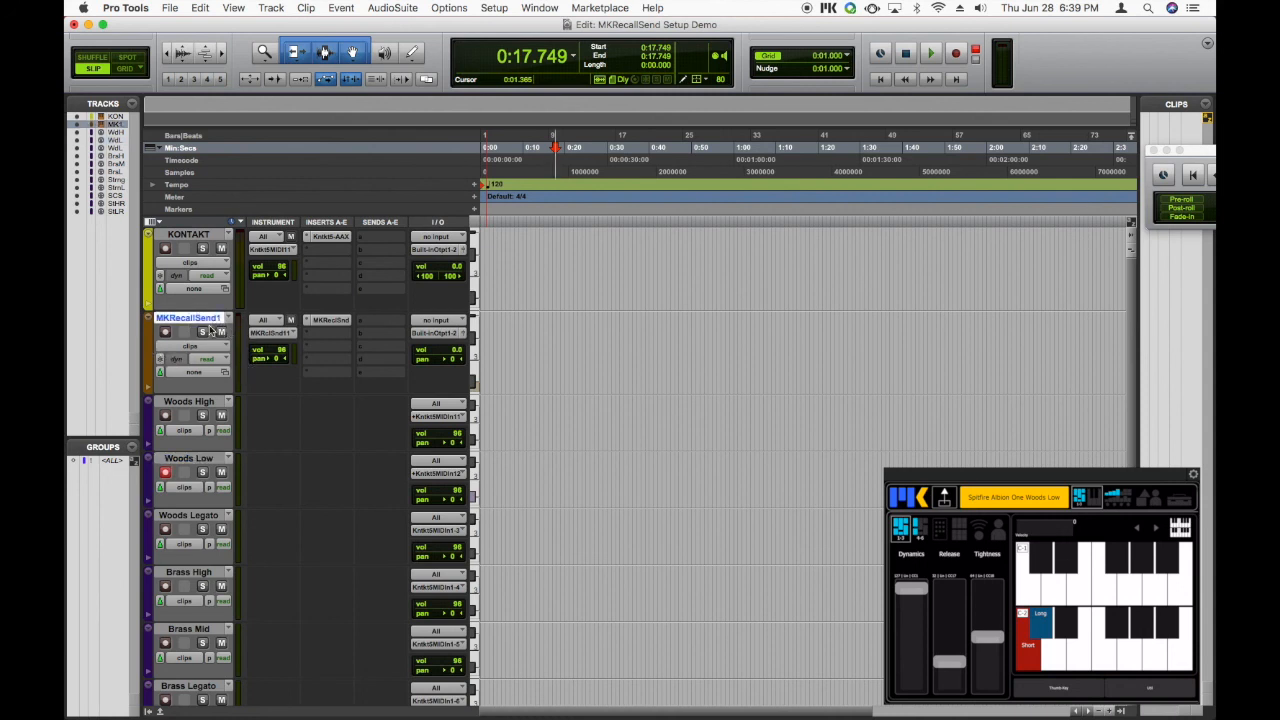
mouse_move(228, 362)
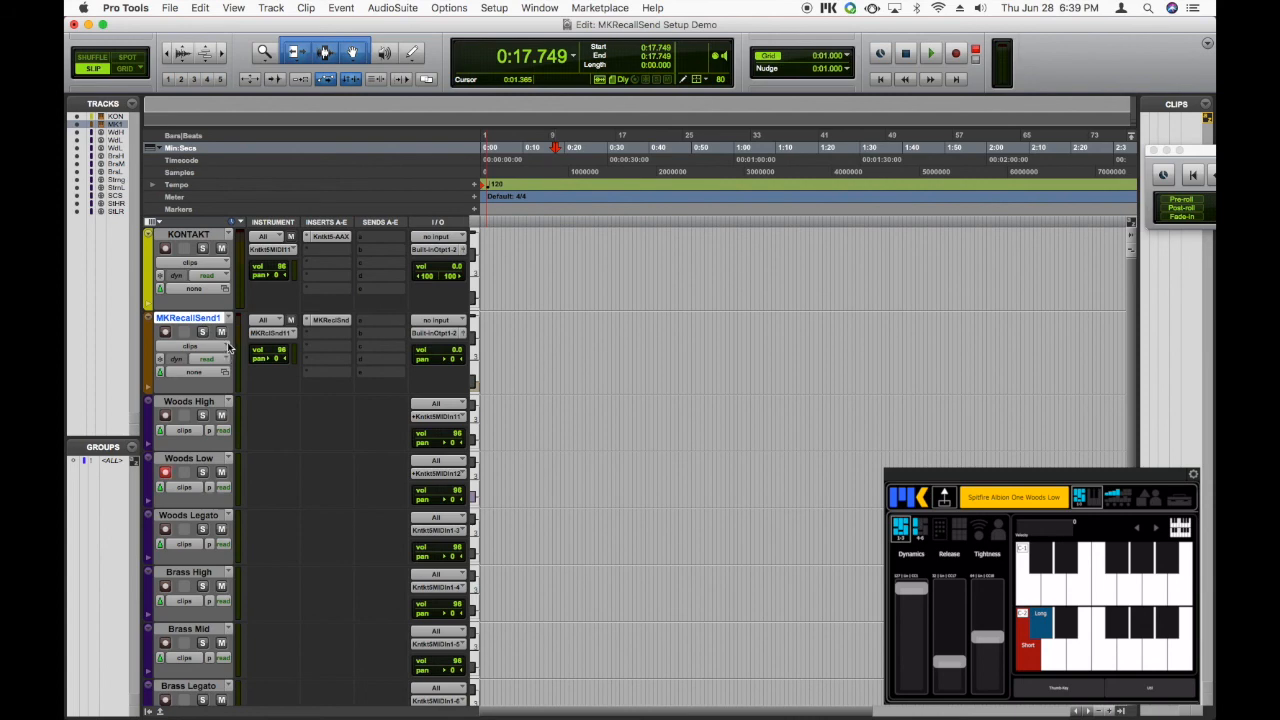
mouse_move(237, 345)
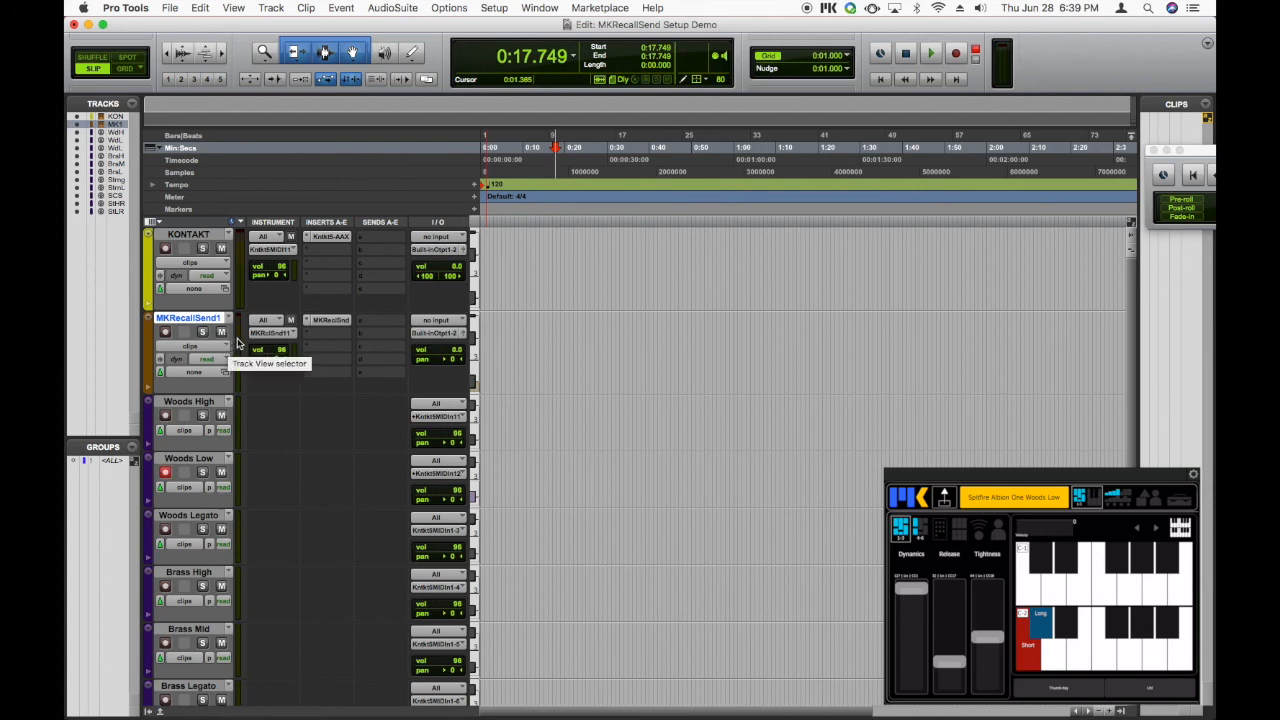